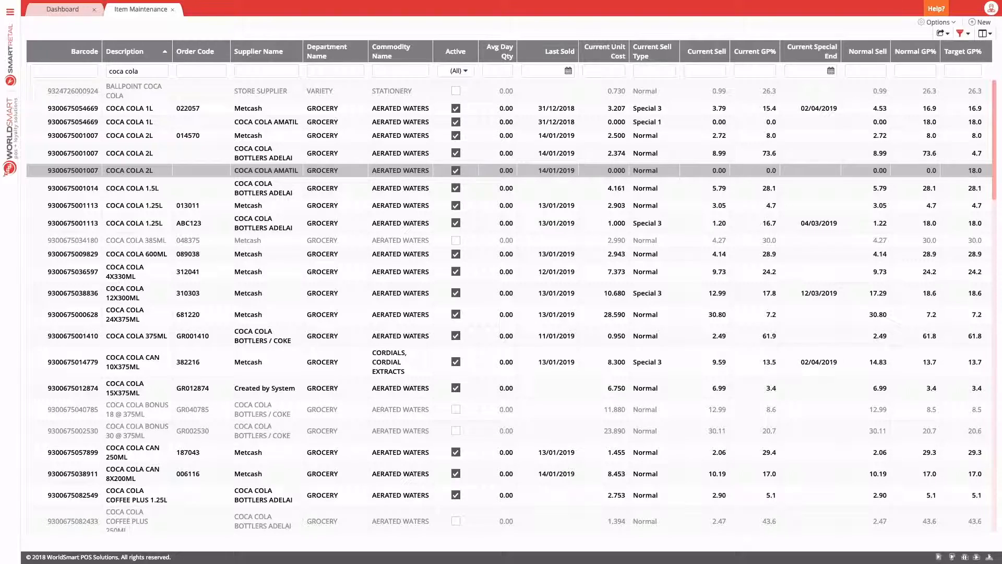
Step: Go to Host Processing under Host Management in the main menu
{"action": "left_click", "coordinate": [10, 9]}
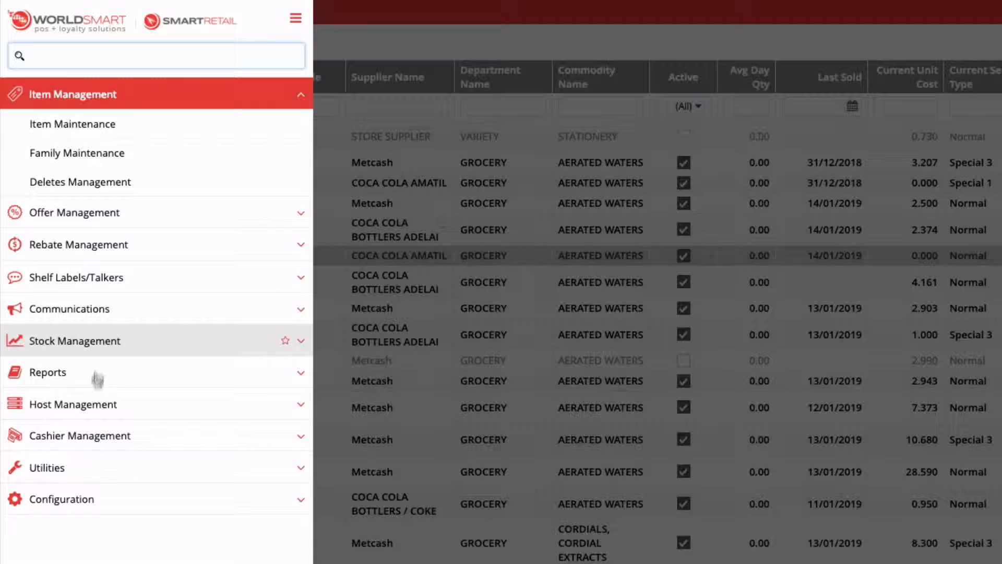
{"action": "left_click", "coordinate": [74, 404]}
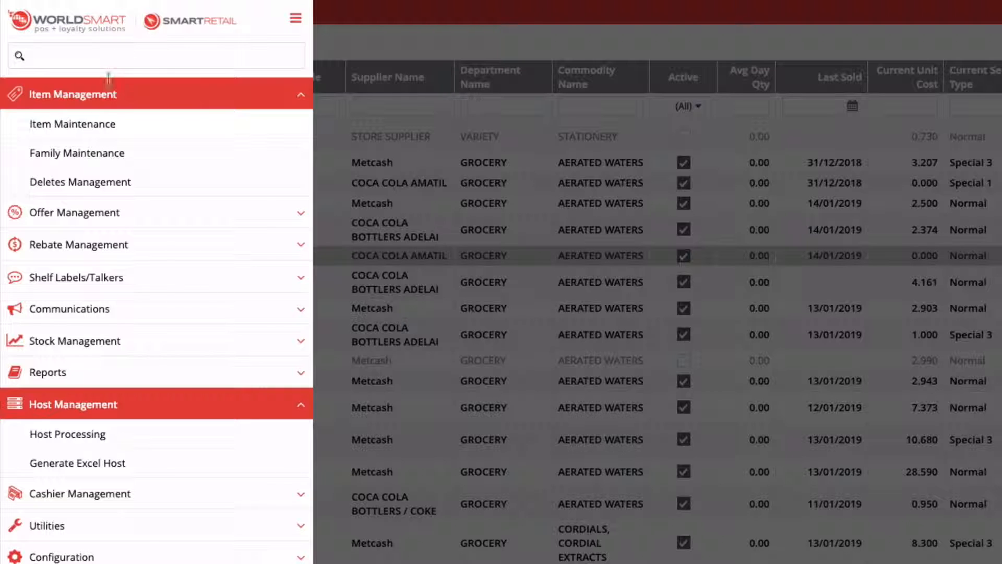
{"action": "left_click", "coordinate": [67, 434]}
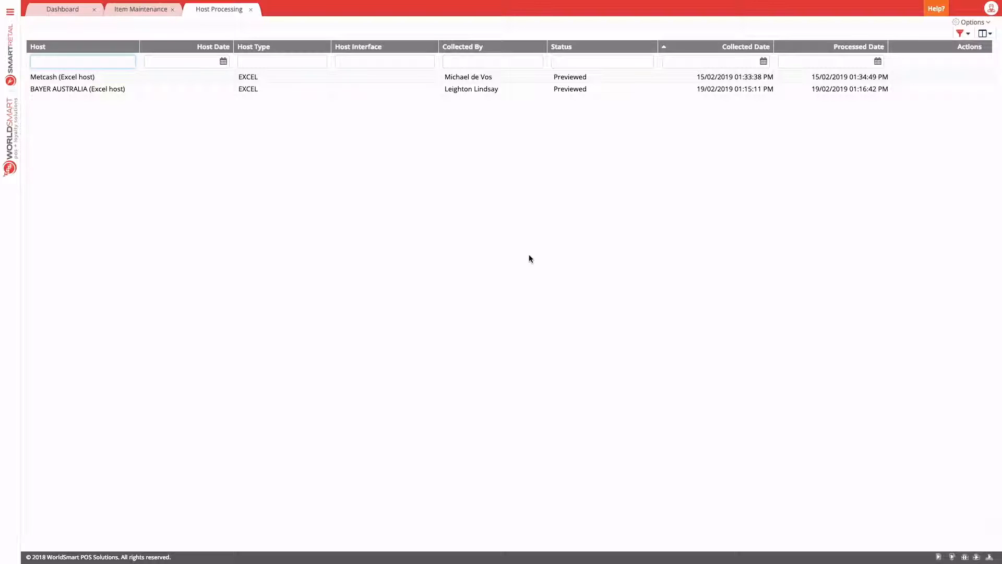
Step: Collect the Metcash (Host - Grocery) host file, confirm, and close the collection window
{"action": "left_click", "coordinate": [971, 22]}
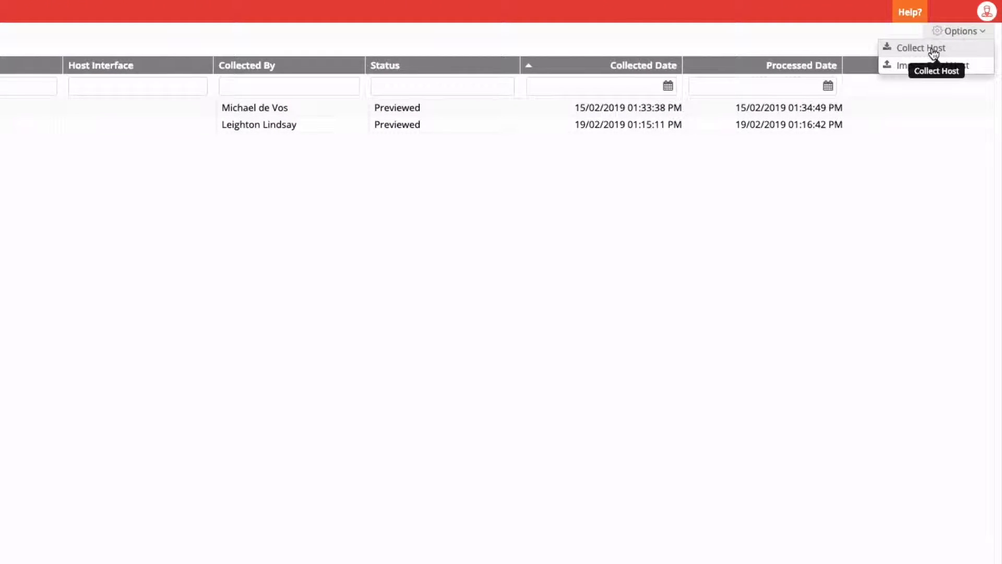
{"action": "left_click", "coordinate": [920, 48]}
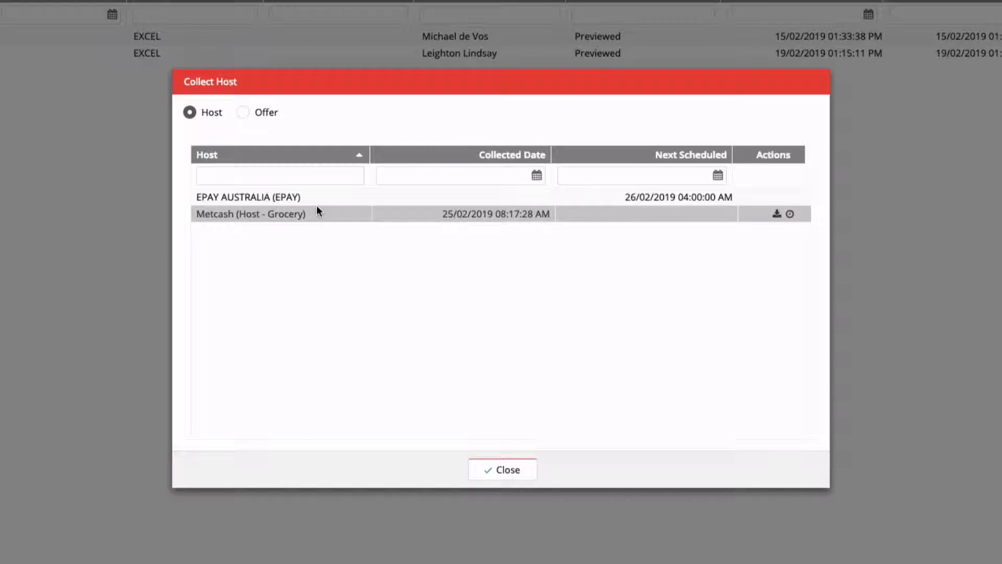
{"action": "mouse_move", "coordinate": [777, 213]}
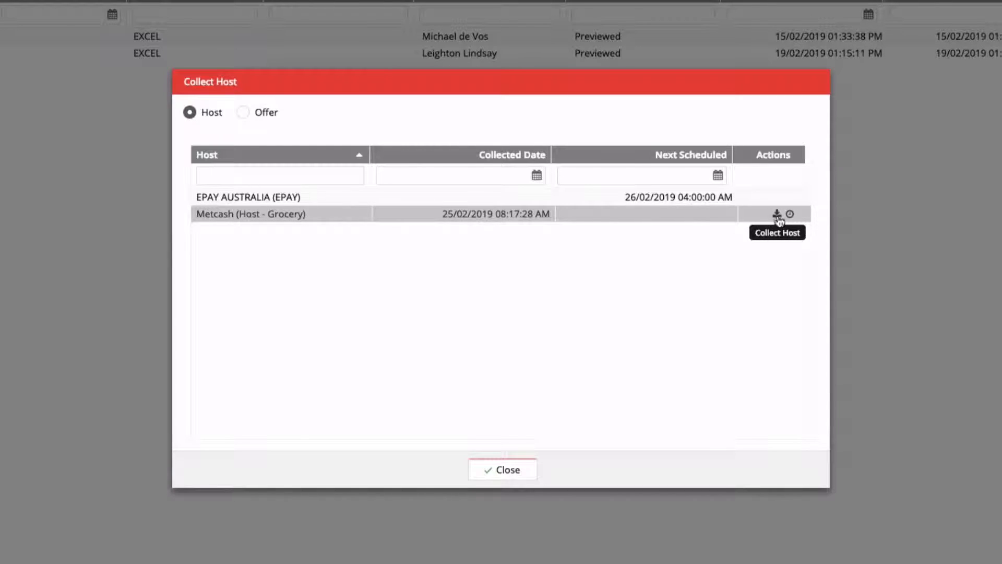
{"action": "mouse_move", "coordinate": [487, 216]}
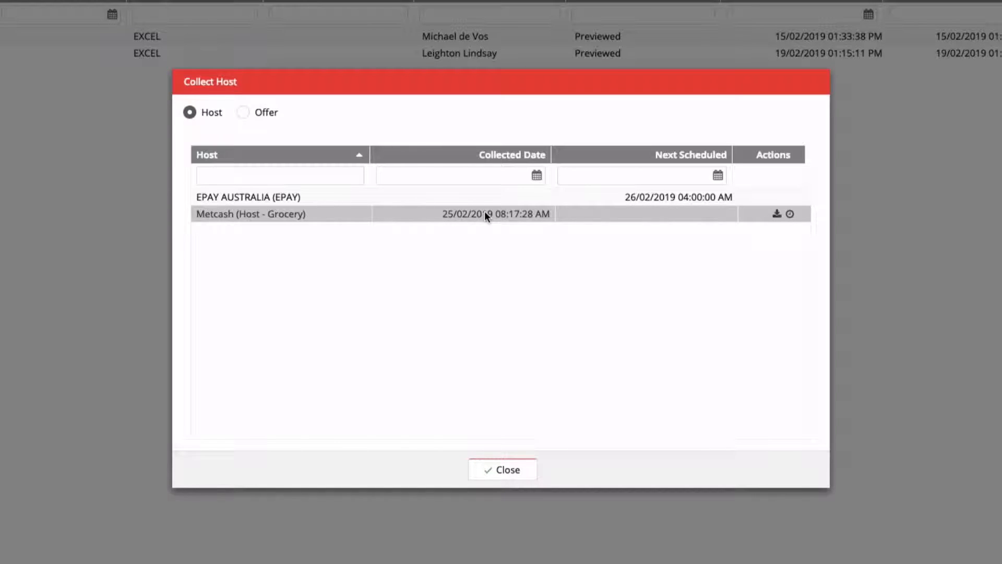
{"action": "left_click", "coordinate": [775, 213]}
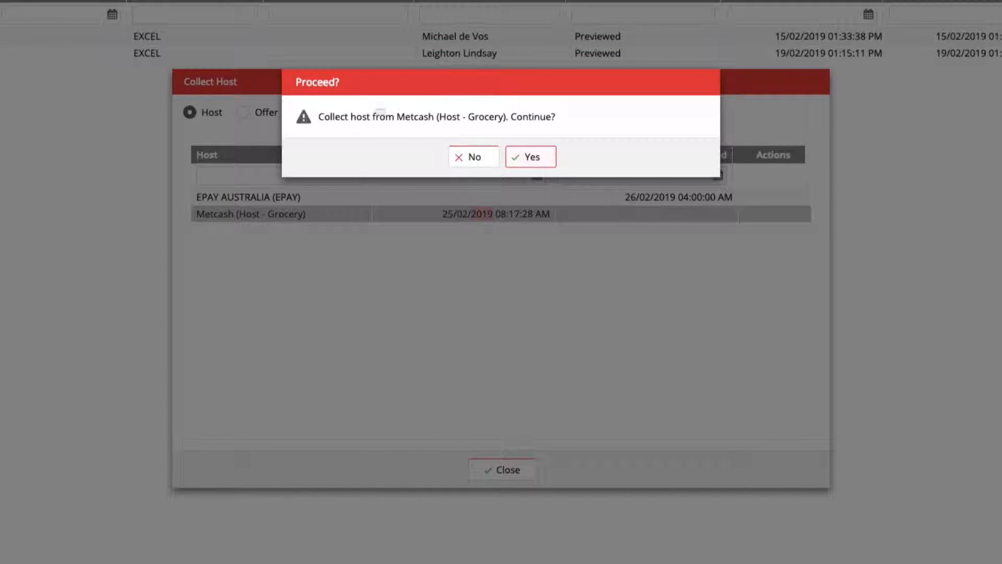
{"action": "left_click", "coordinate": [529, 157]}
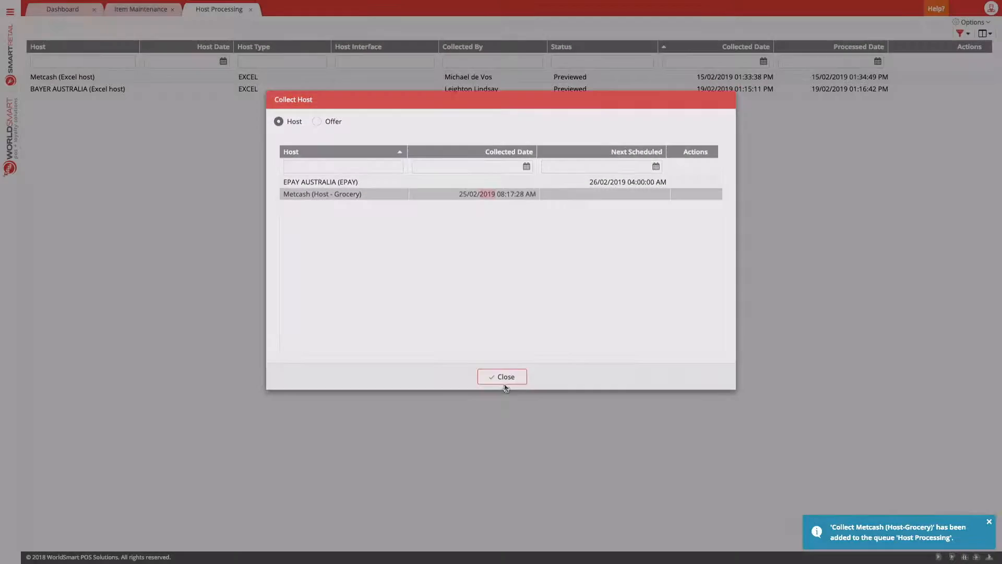
{"action": "left_click", "coordinate": [502, 375]}
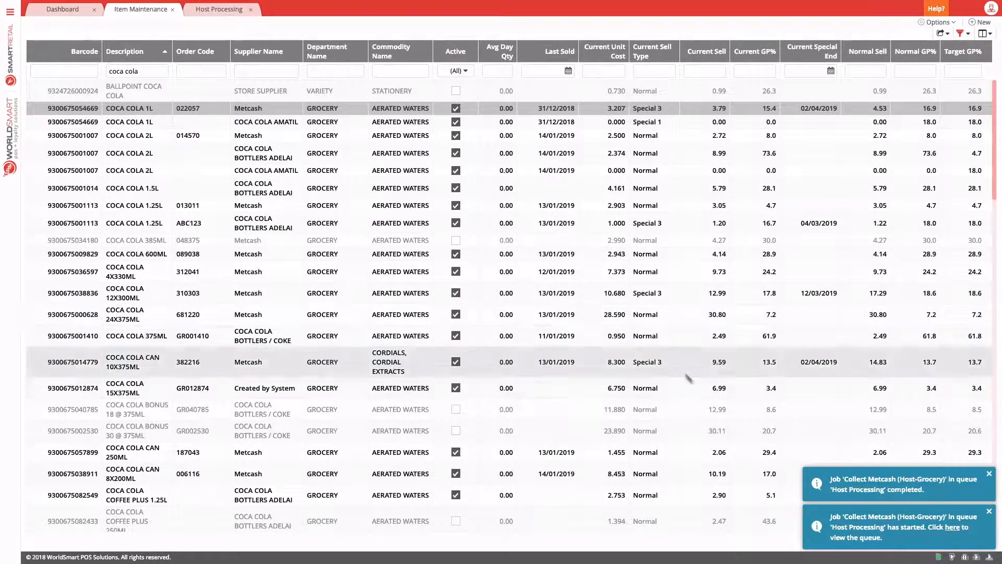
Step: Return to the Host Processing list showing the Collected Metcash row
{"action": "left_click", "coordinate": [219, 9]}
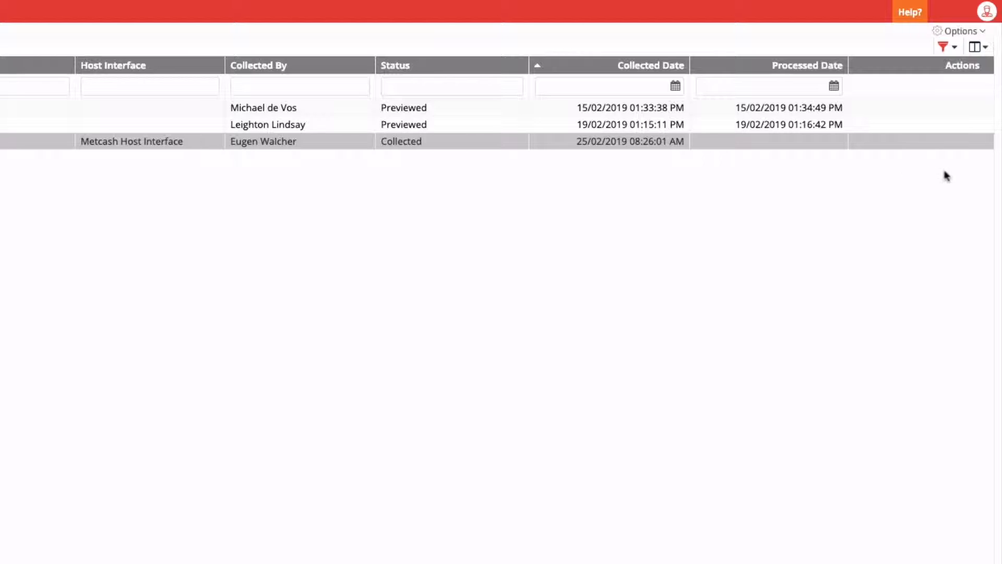
{"action": "mouse_move", "coordinate": [959, 141]}
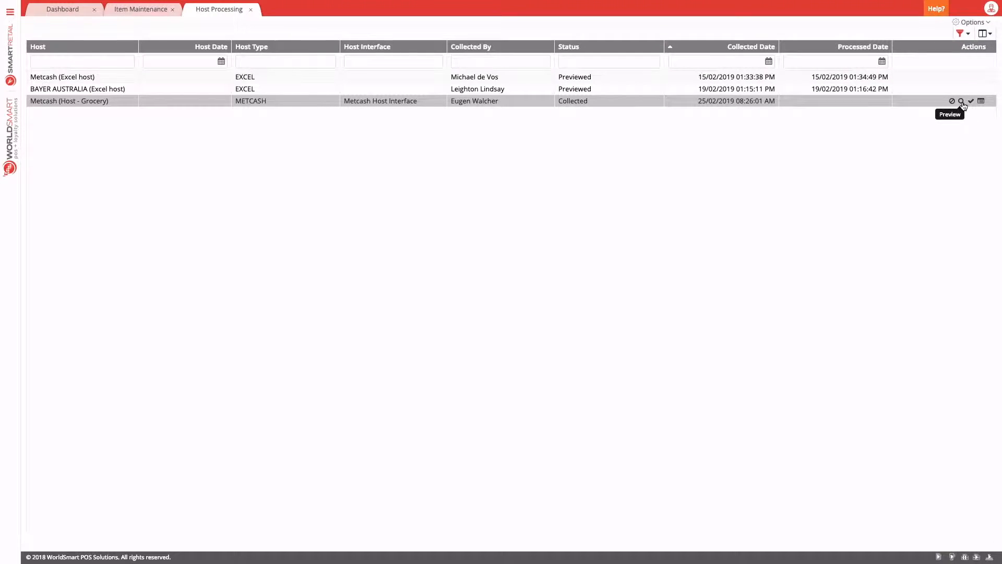
Step: Run a preview on the Metcash grocery host until its status shows Previewed
{"action": "left_click", "coordinate": [961, 101]}
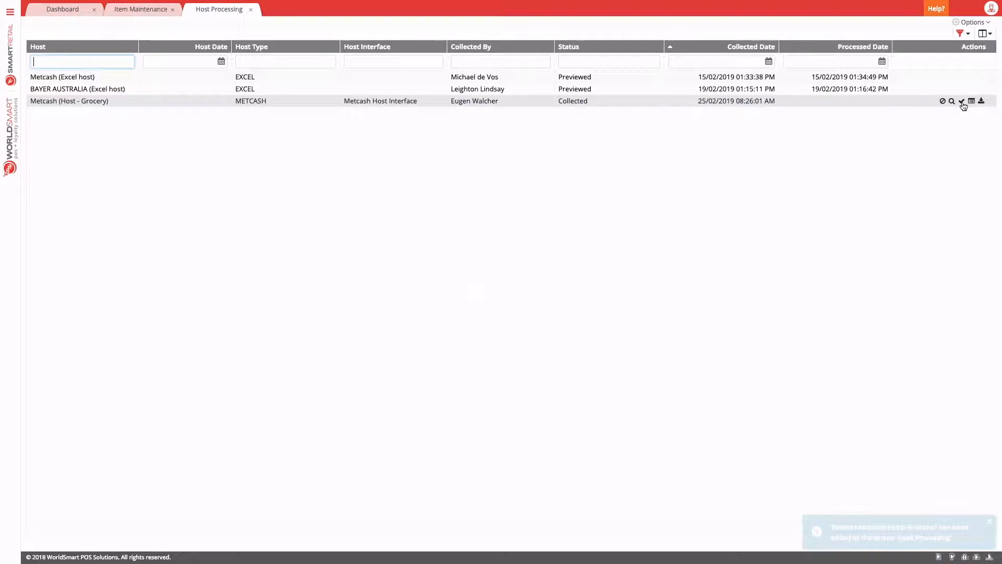
{"action": "left_click", "coordinate": [960, 101]}
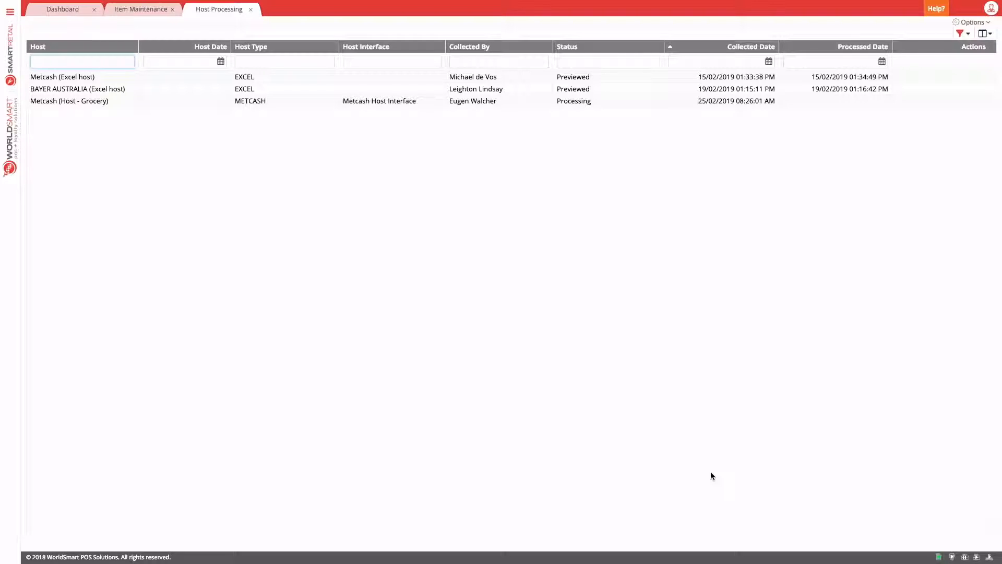
{"action": "left_click", "coordinate": [82, 62]}
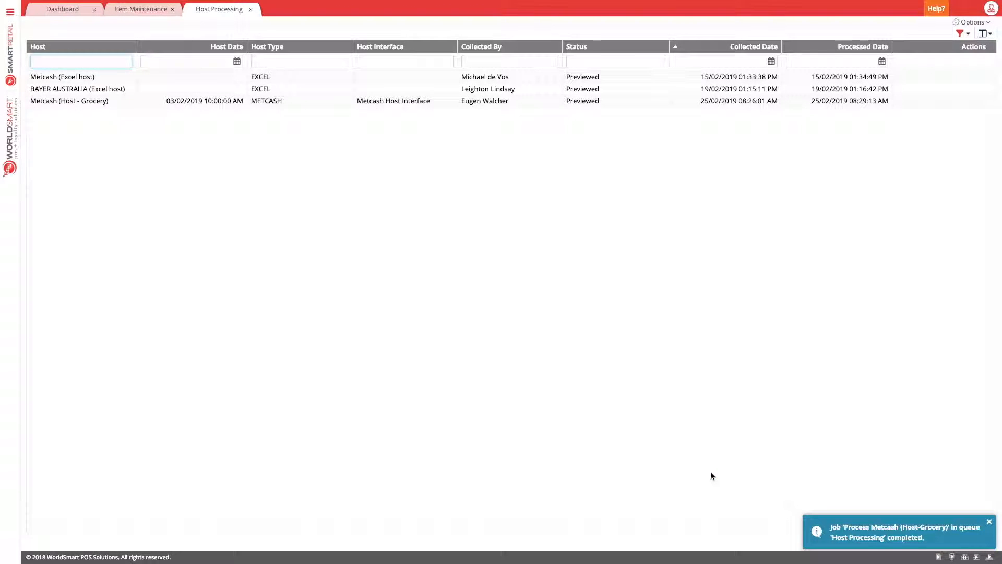
{"action": "mouse_move", "coordinate": [615, 258]}
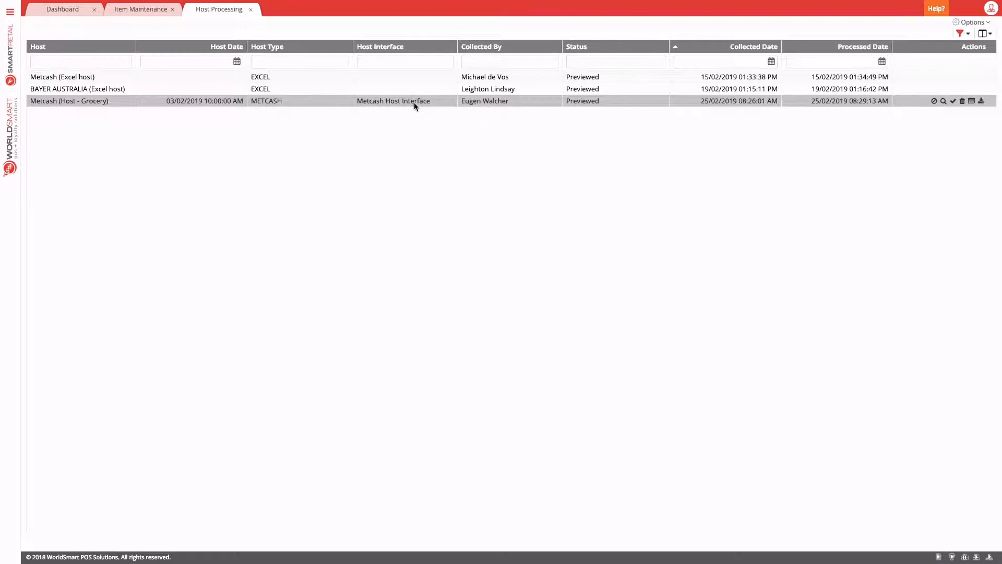
Step: Open the Metcash preview and check its Price Increases and Price Decreases lists
{"action": "left_click", "coordinate": [943, 101]}
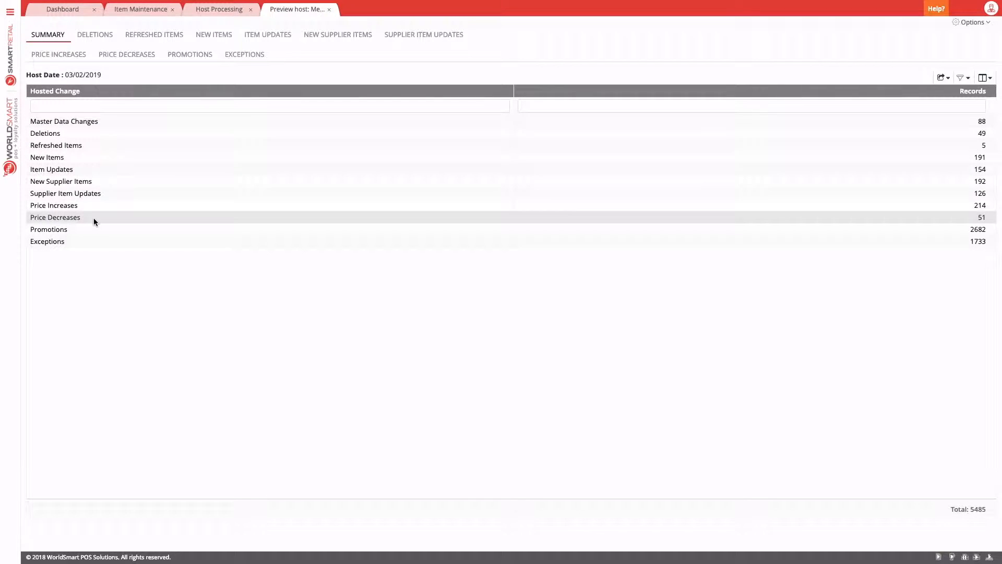
{"action": "left_click", "coordinate": [94, 34]}
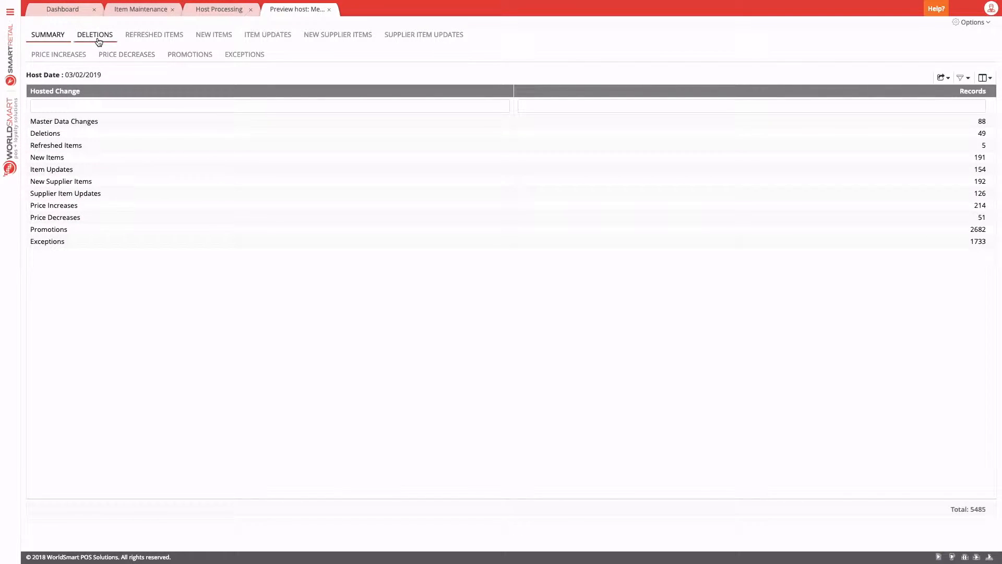
{"action": "left_click", "coordinate": [58, 54]}
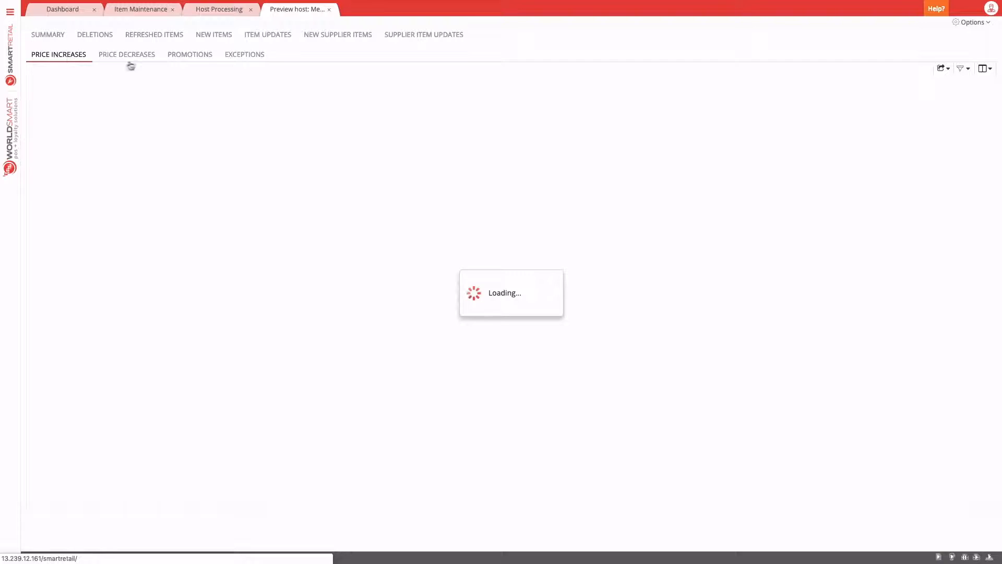
{"action": "left_click", "coordinate": [126, 55]}
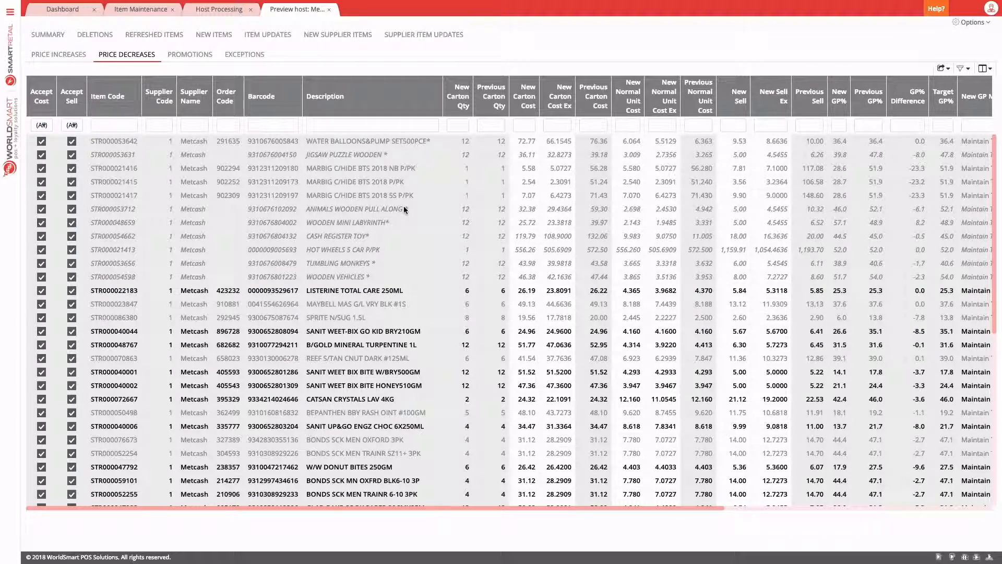
{"action": "mouse_move", "coordinate": [677, 156]}
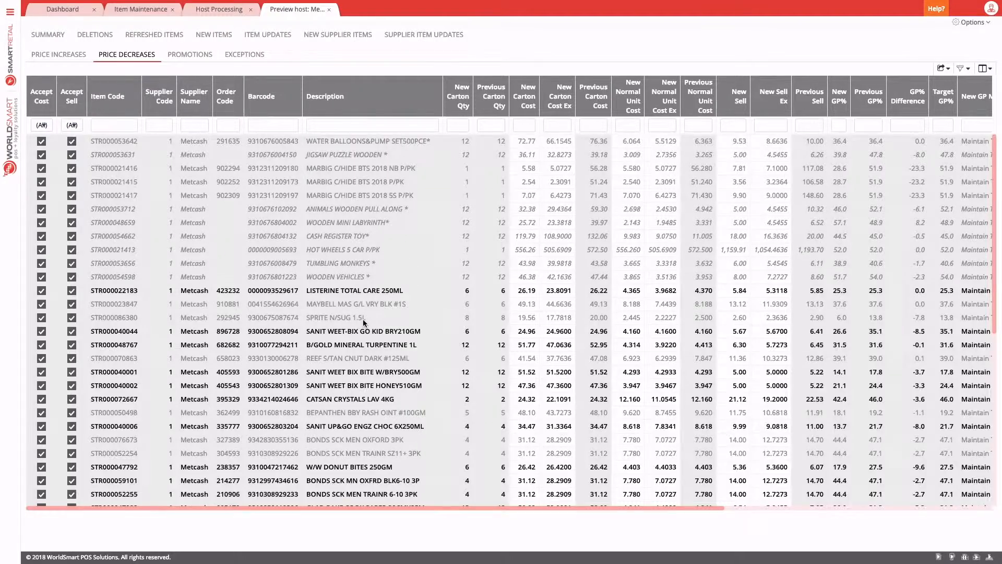
Step: Apply the Metcash preview, then process the grocery host and confirm Yes
{"action": "left_click", "coordinate": [971, 31]}
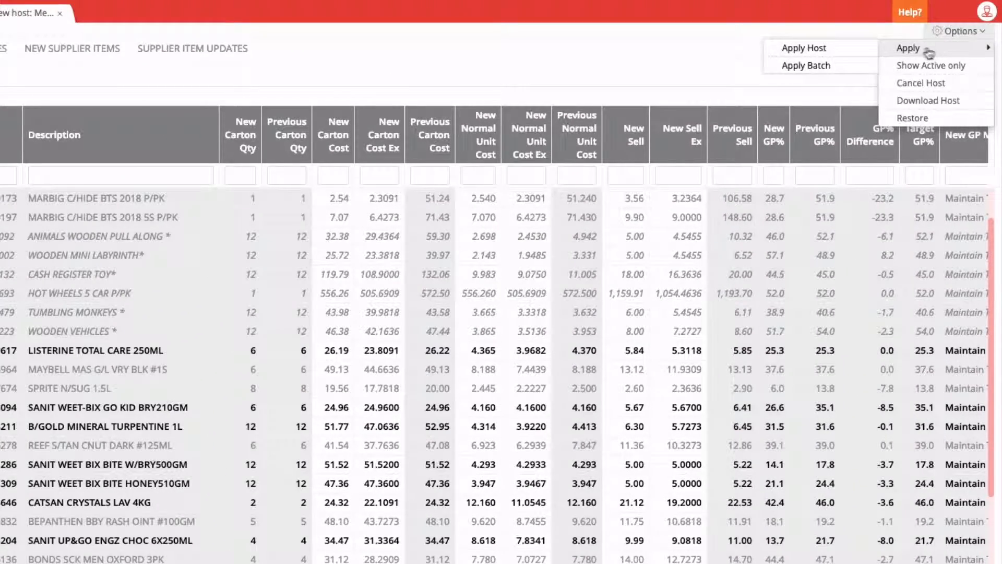
{"action": "mouse_move", "coordinate": [806, 65]}
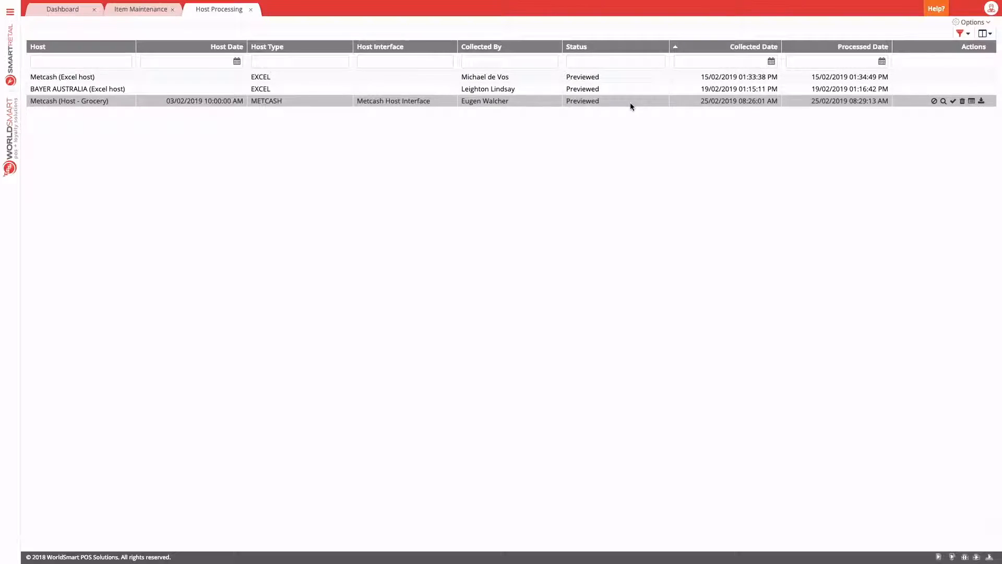
{"action": "mouse_move", "coordinate": [952, 100]}
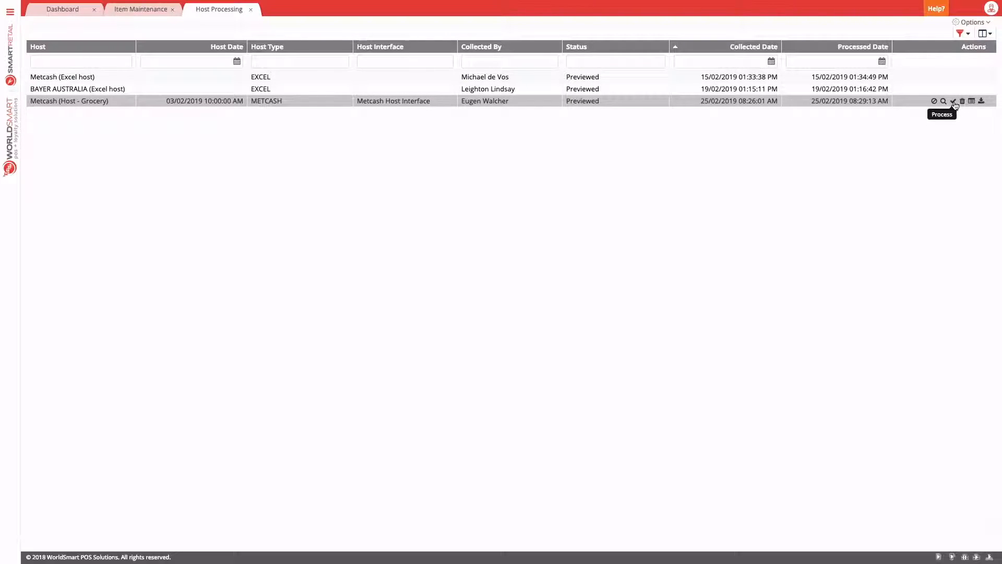
{"action": "left_click", "coordinate": [951, 101]}
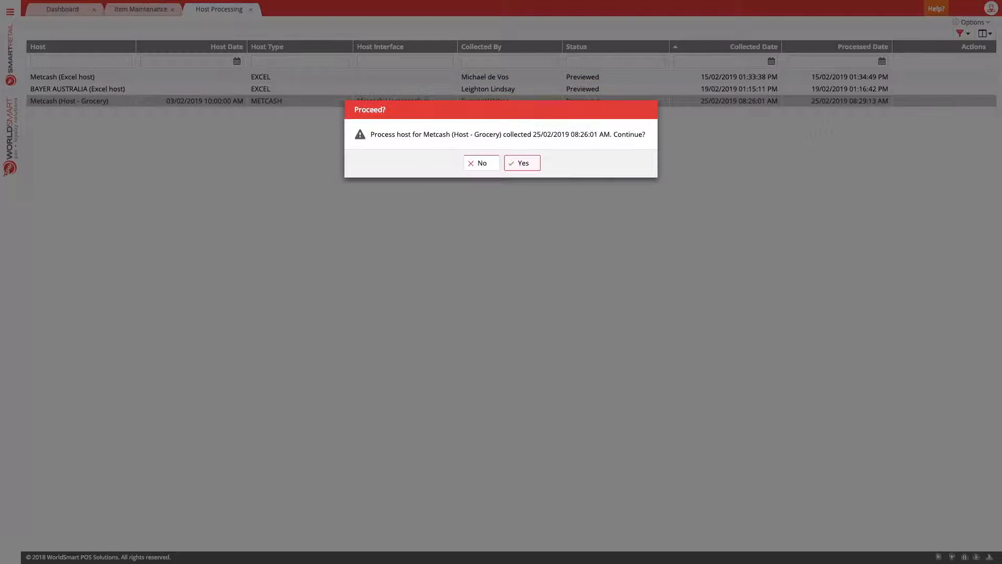
{"action": "left_click", "coordinate": [522, 162]}
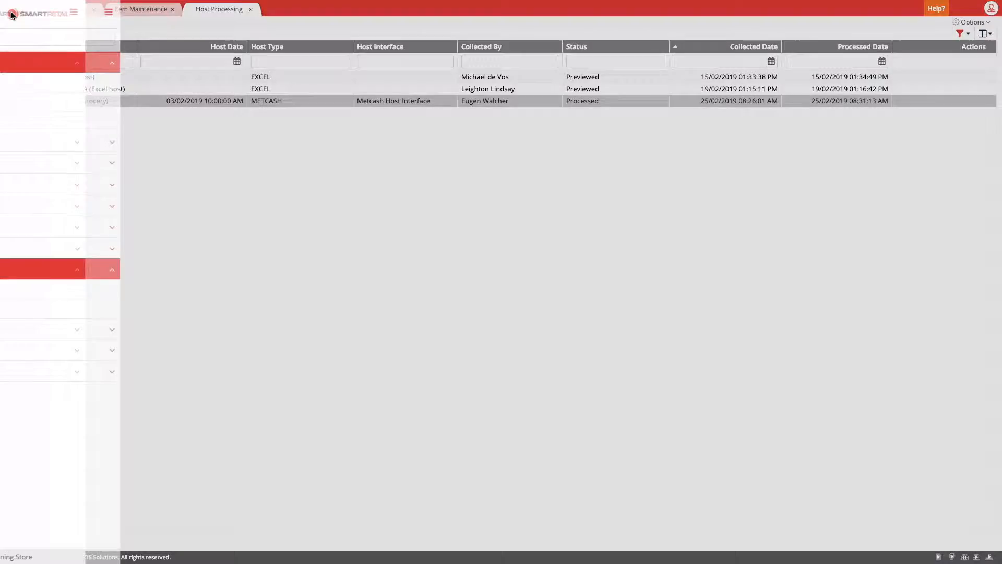
Step: Generate shelf labels for All Users' Changes, previewing 137 items and 146 labels
{"action": "type", "text": "generate she"}
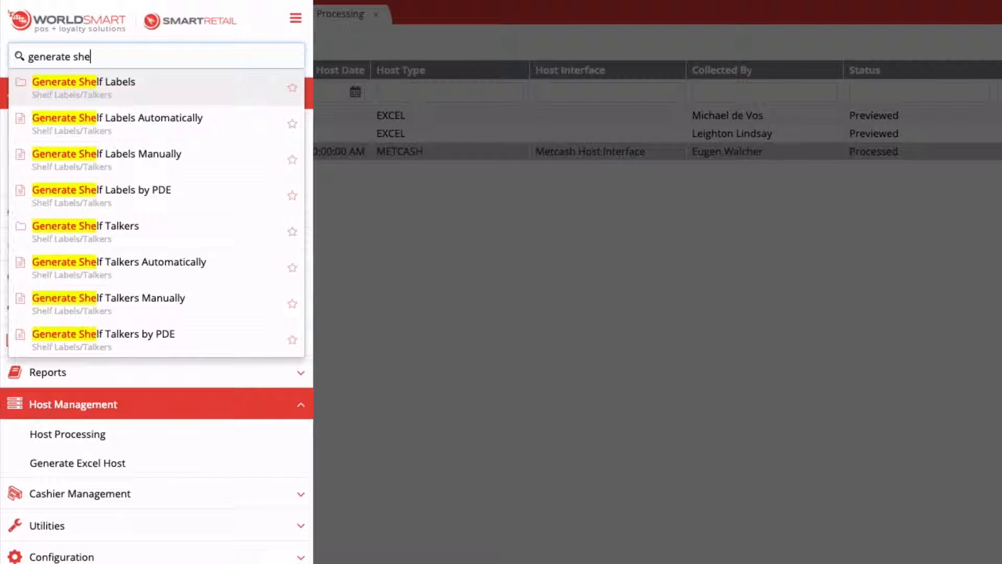
{"action": "left_click", "coordinate": [83, 81]}
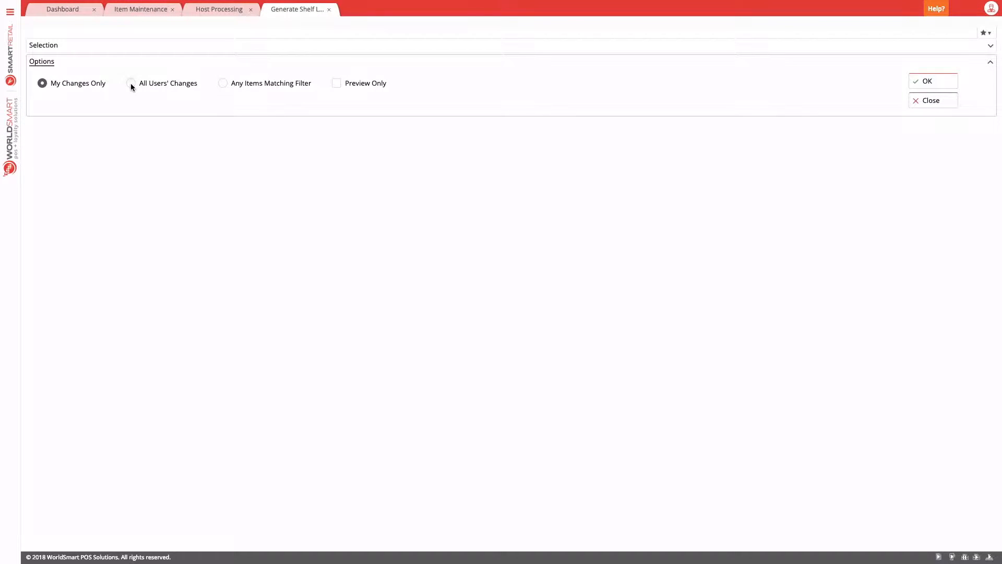
{"action": "left_click", "coordinate": [131, 83]}
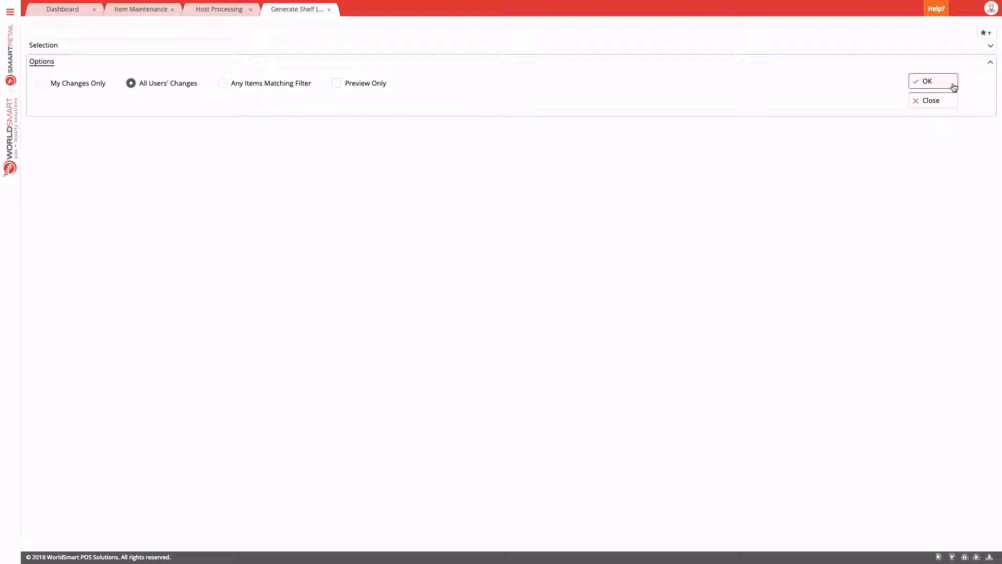
{"action": "left_click", "coordinate": [927, 81]}
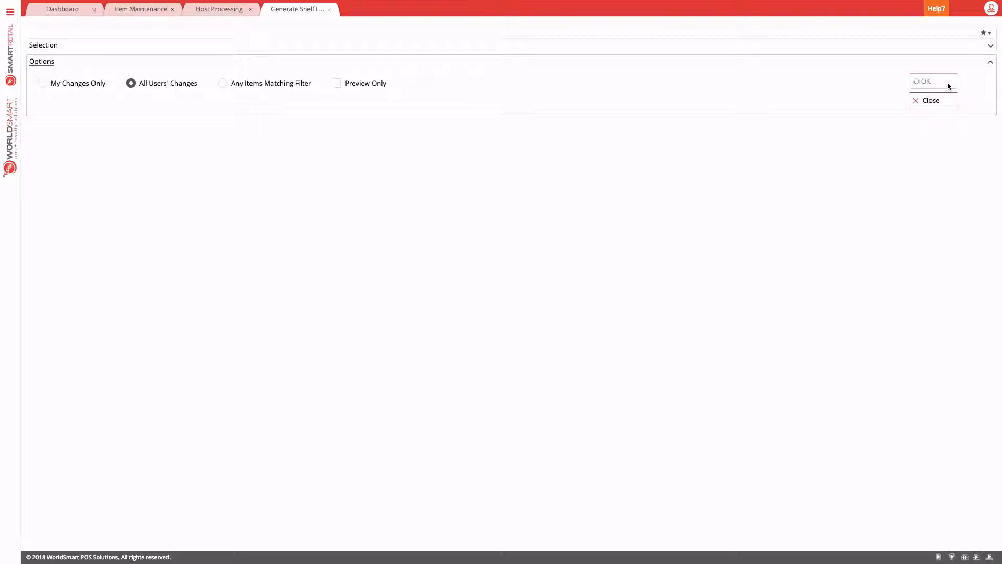
{"action": "left_click", "coordinate": [923, 82]}
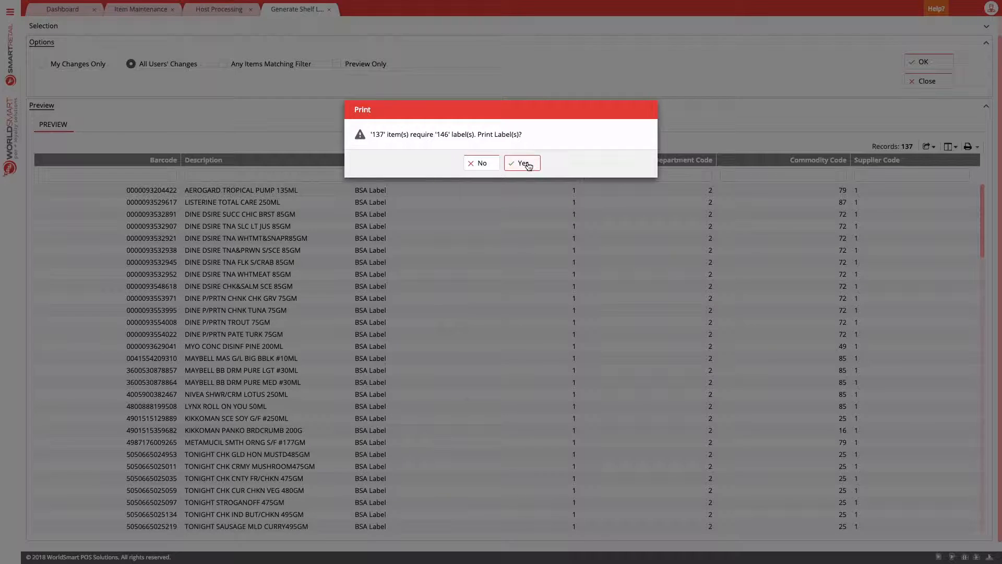
Step: Confirm printing and open the 20-page print preview of the BSA Label batch
{"action": "left_click", "coordinate": [521, 162]}
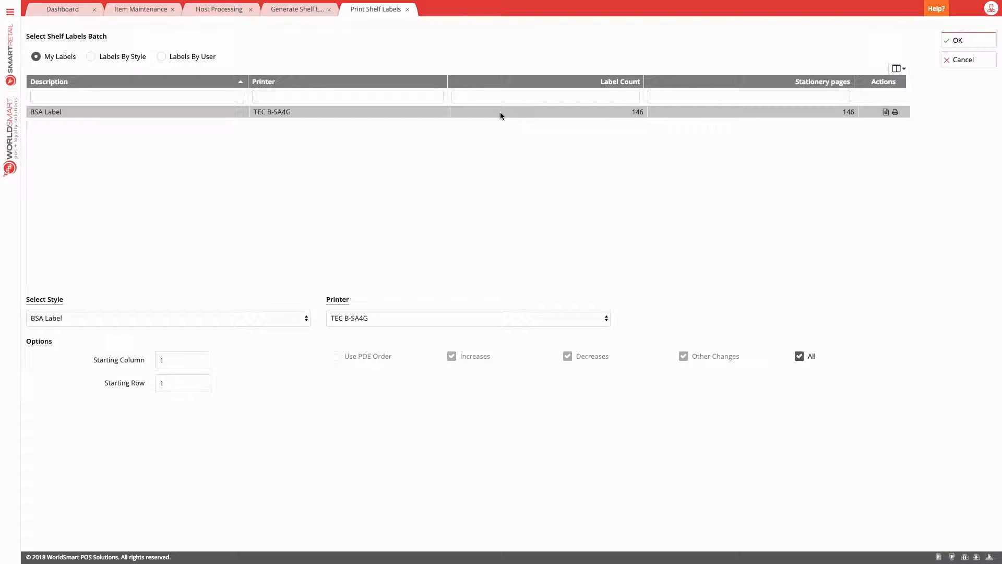
{"action": "mouse_move", "coordinate": [308, 375]}
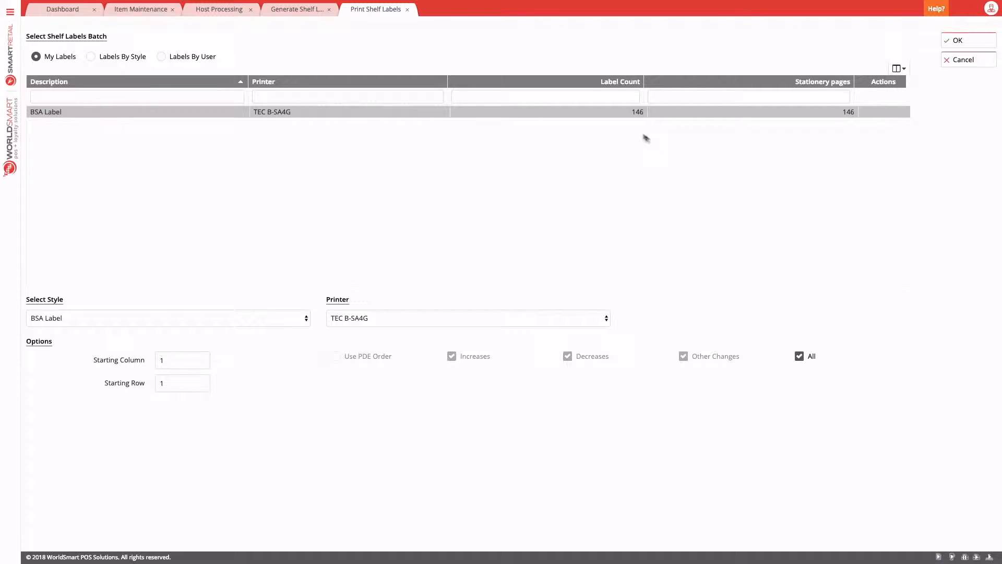
{"action": "left_click", "coordinate": [957, 40]}
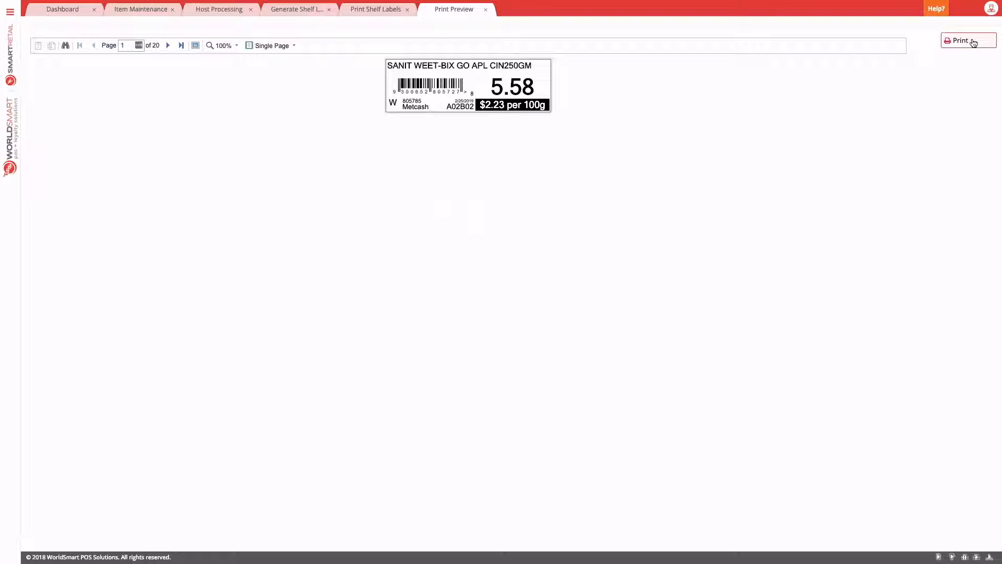
{"action": "mouse_move", "coordinate": [790, 195]}
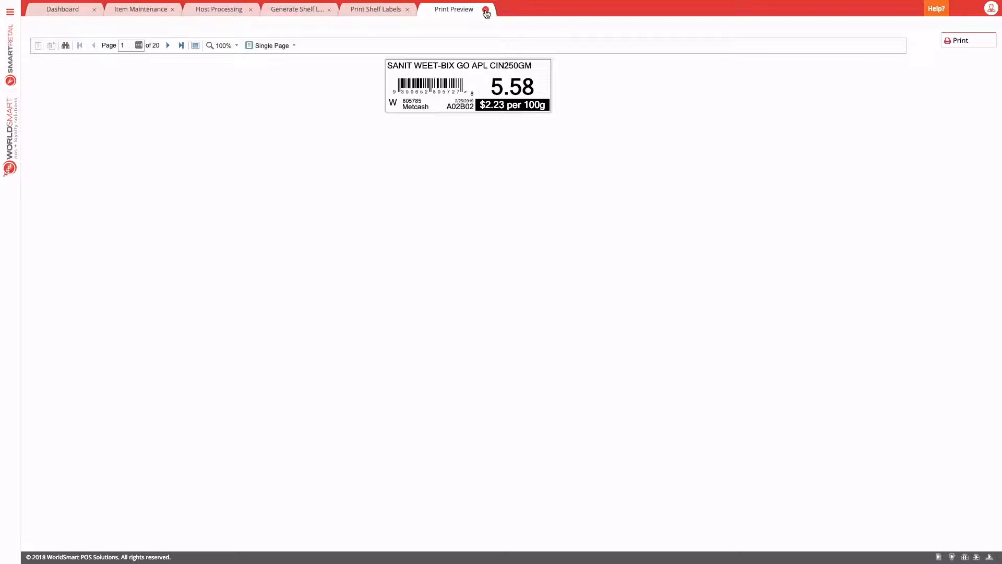
Step: Close the print preview and set up Send Item Adds/Replaces with offers off, all users
{"action": "left_click", "coordinate": [485, 9]}
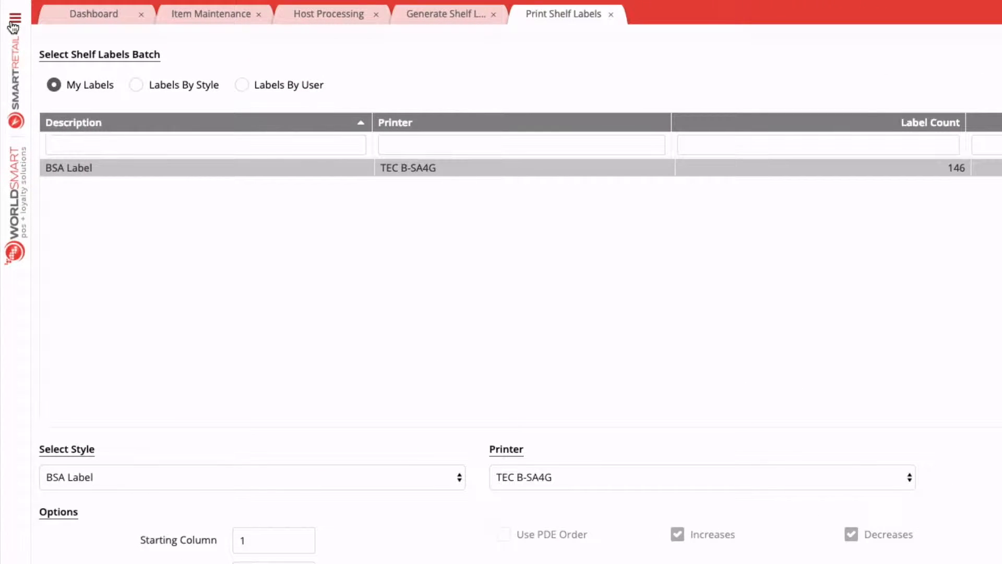
{"action": "left_click", "coordinate": [17, 18]}
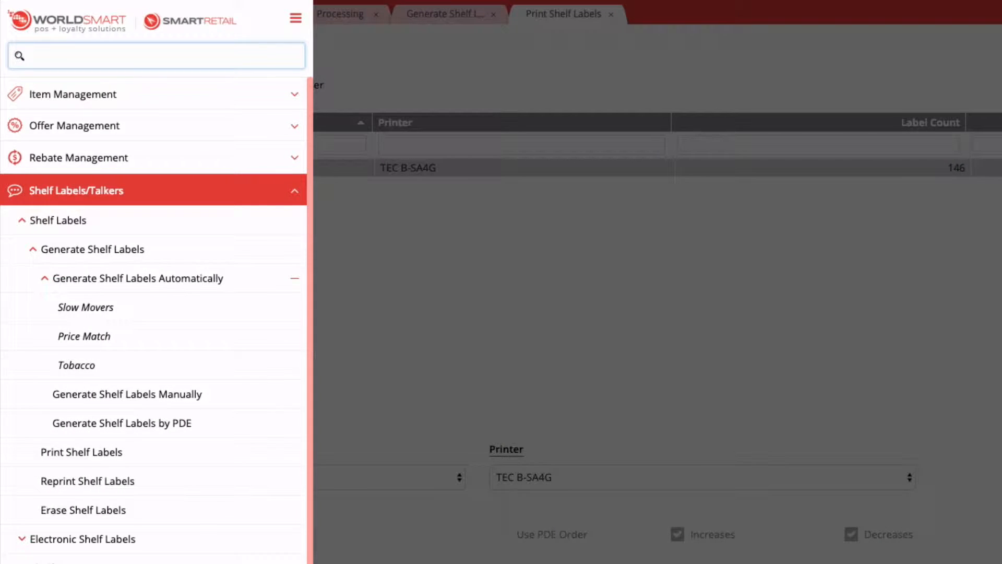
{"action": "type", "text": "add"}
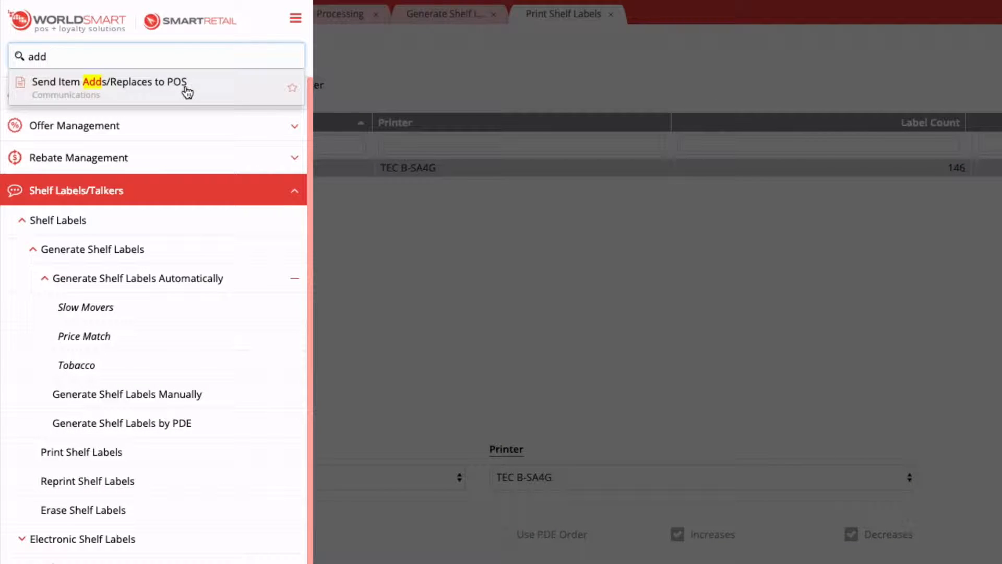
{"action": "left_click", "coordinate": [108, 82]}
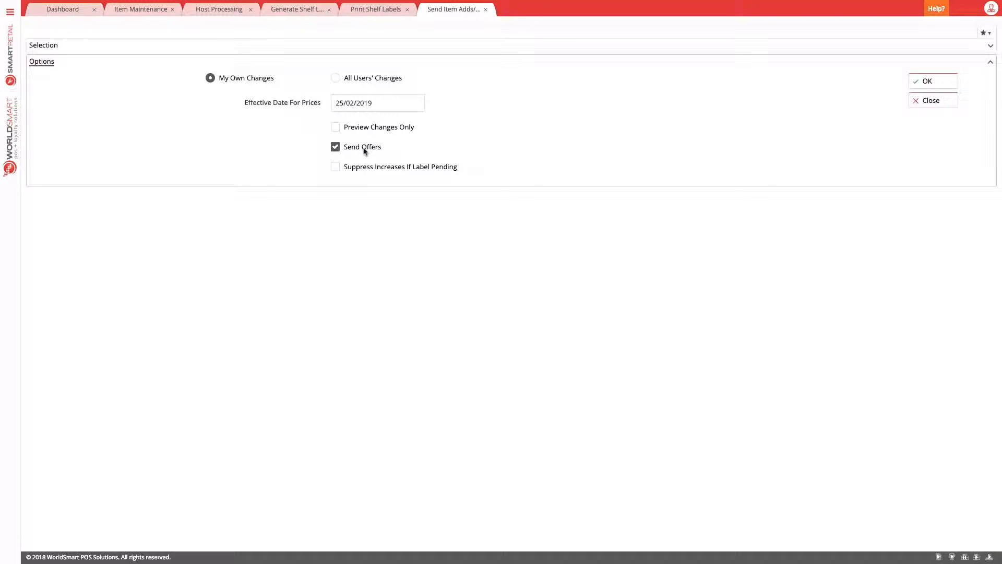
{"action": "left_click", "coordinate": [335, 146]}
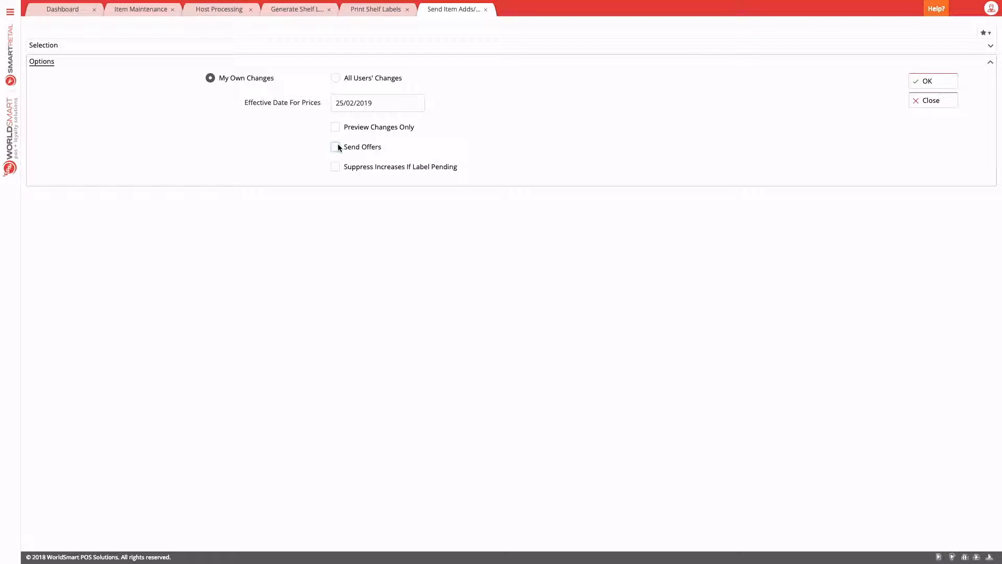
{"action": "left_click", "coordinate": [335, 77]}
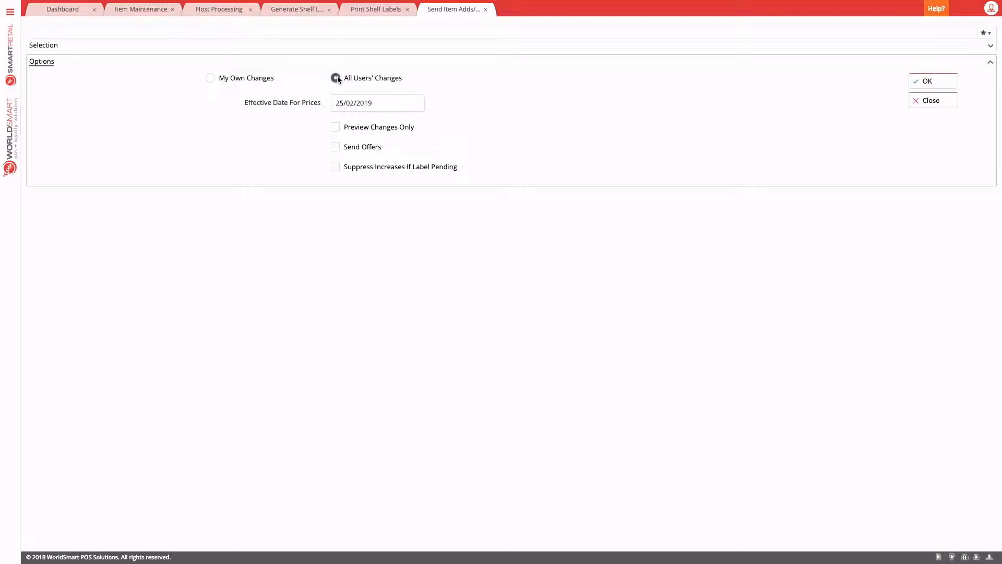
{"action": "left_click", "coordinate": [336, 78]}
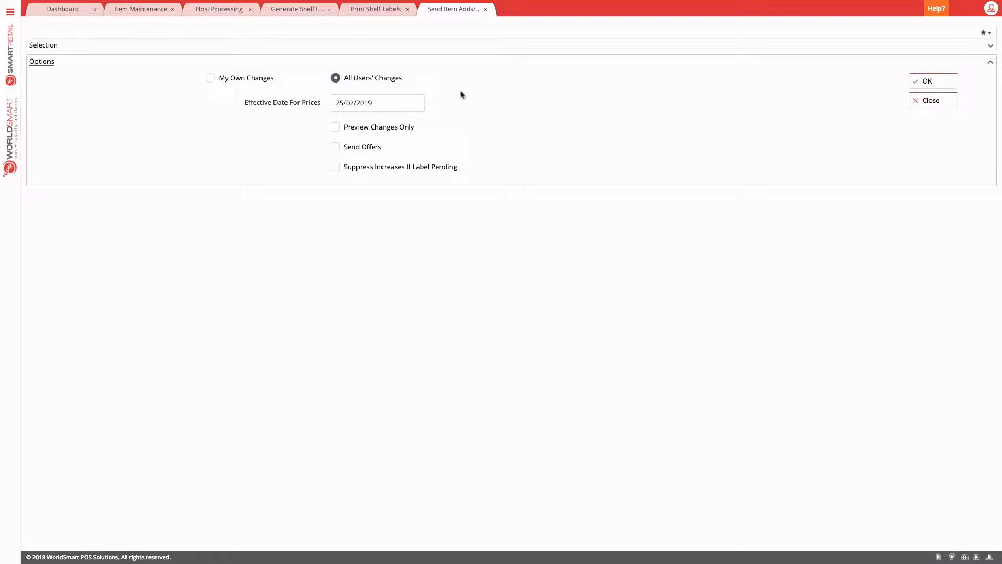
Step: Send the 48 item adds/replaces to POS, accepting the disabled Checkout05 warning
{"action": "left_click", "coordinate": [926, 81]}
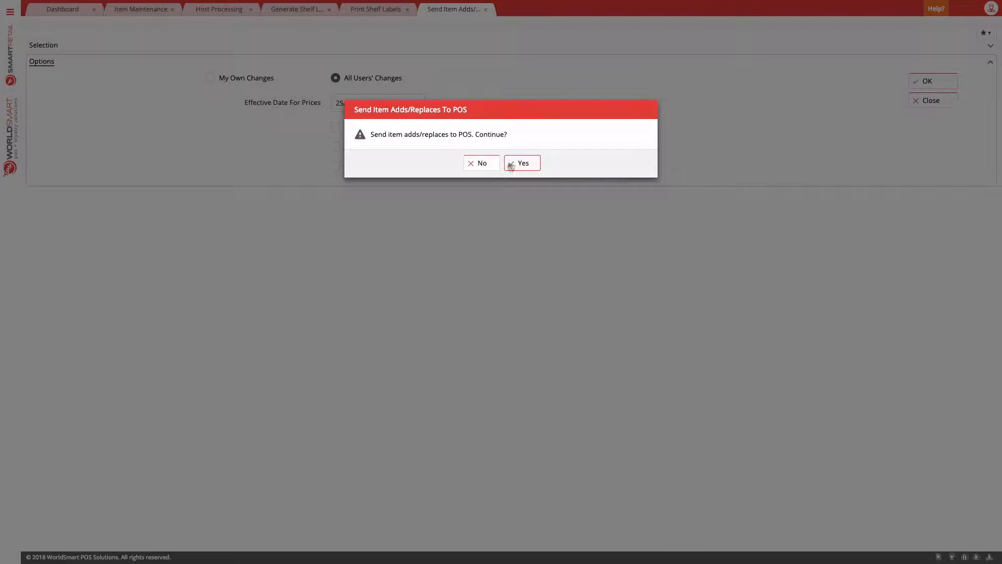
{"action": "left_click", "coordinate": [521, 162]}
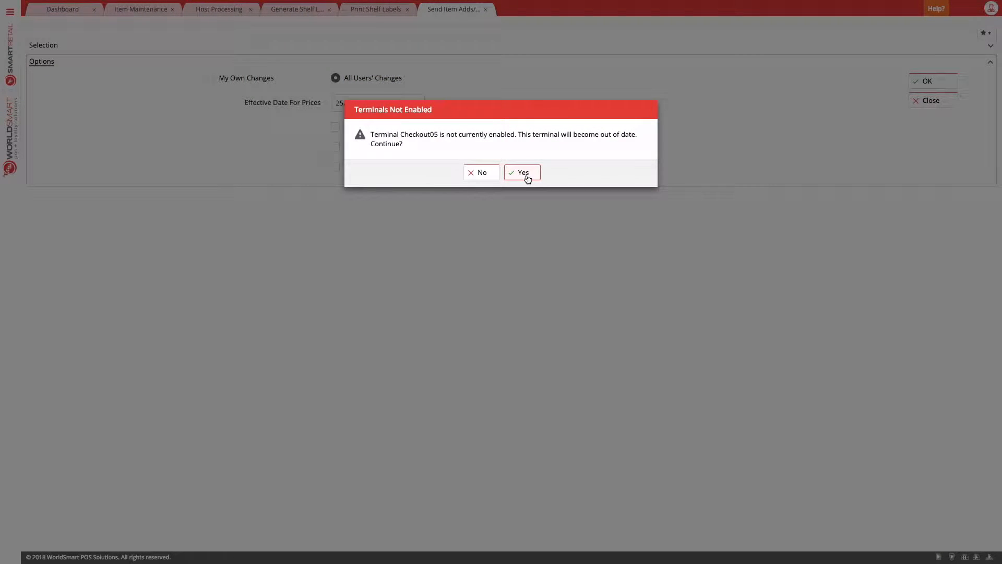
{"action": "left_click", "coordinate": [521, 172]}
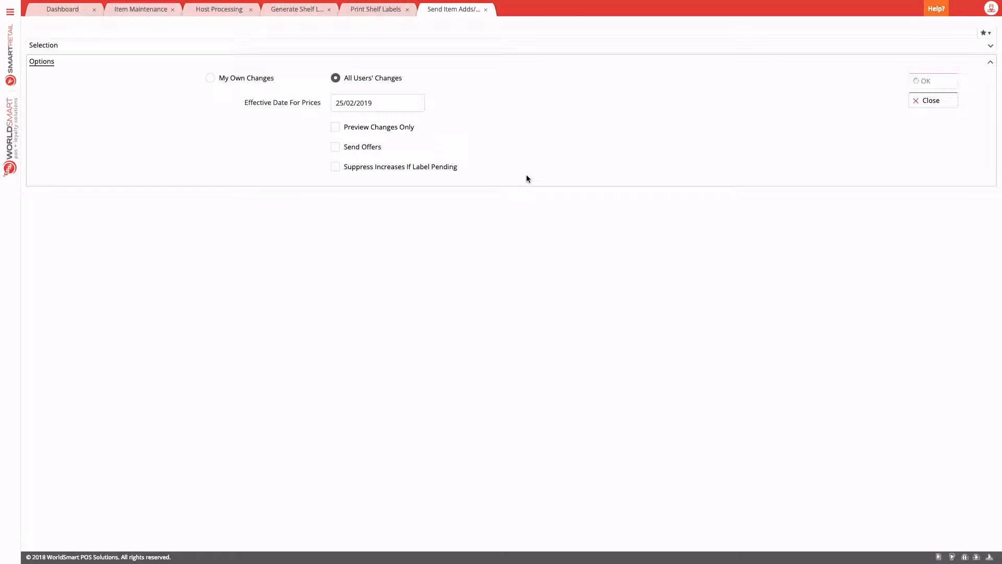
{"action": "left_click", "coordinate": [925, 80]}
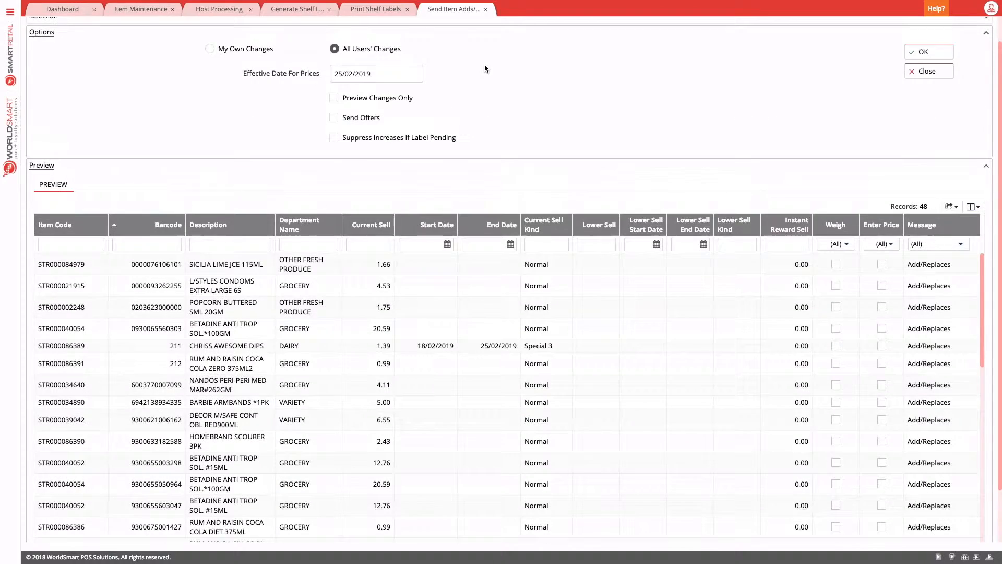
{"action": "left_click", "coordinate": [10, 9]}
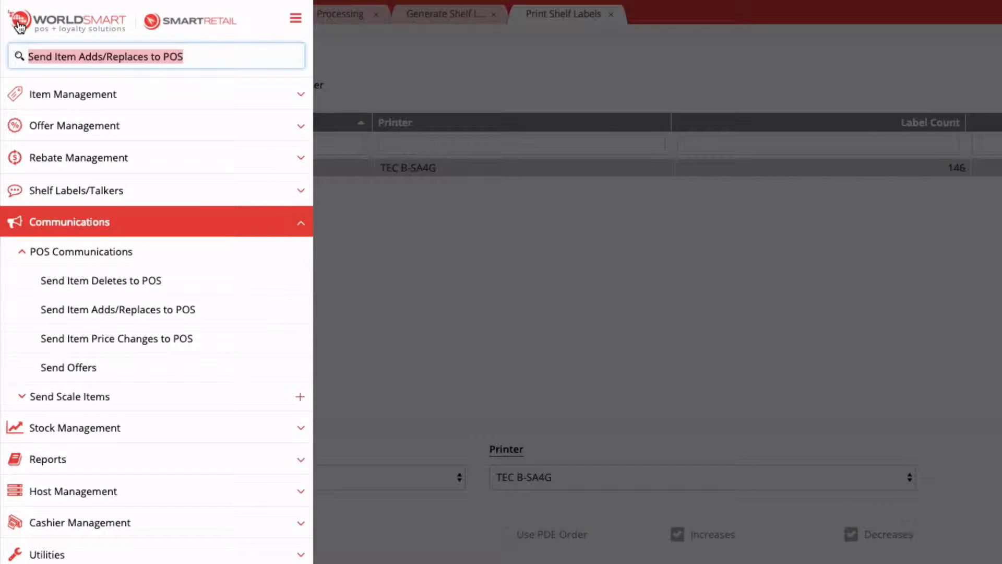
Step: Run Send Item Price Changes to POS for All Users' Changes, confirming past the Checkout05 warning
{"action": "type", "text": "price c"}
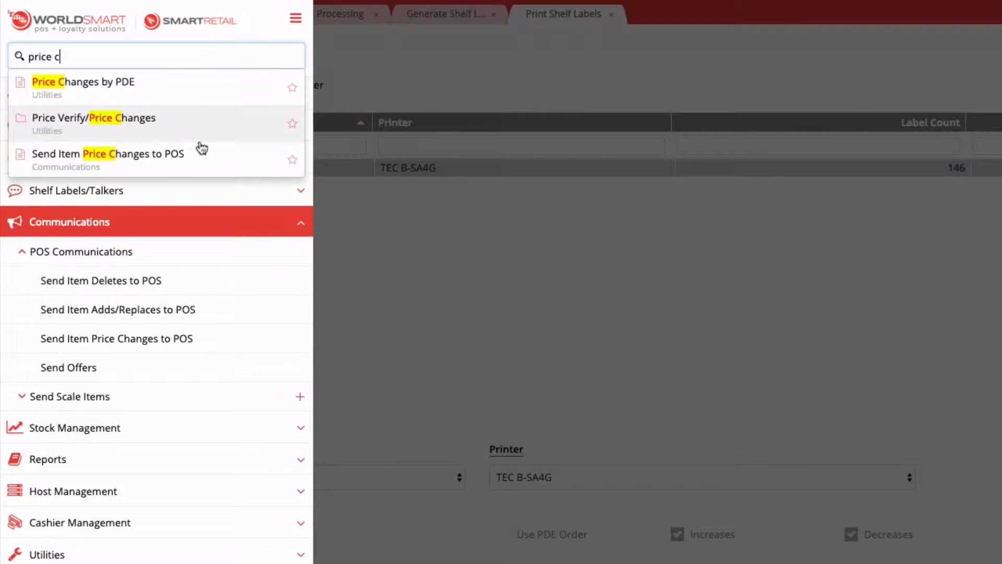
{"action": "left_click", "coordinate": [109, 153]}
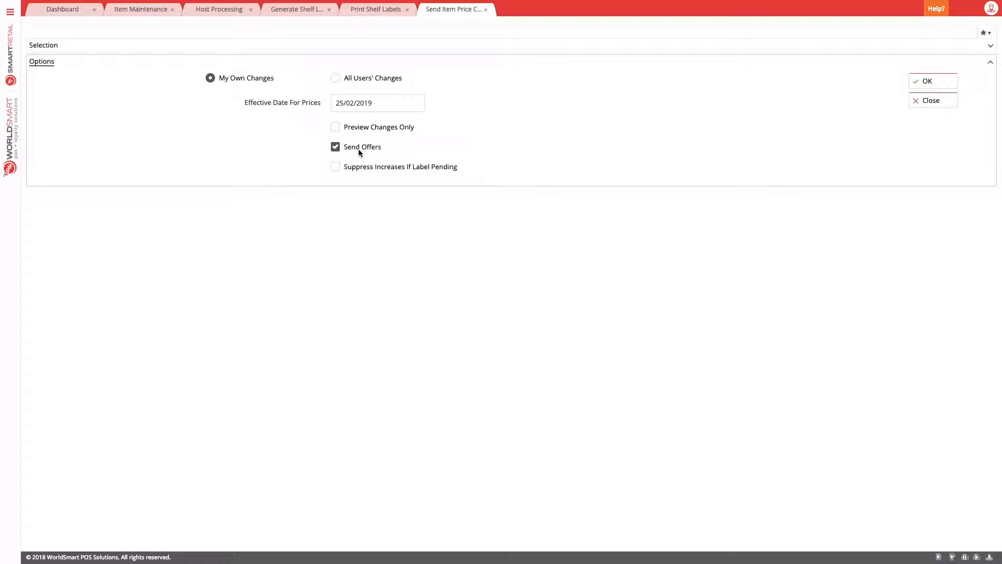
{"action": "left_click", "coordinate": [335, 77]}
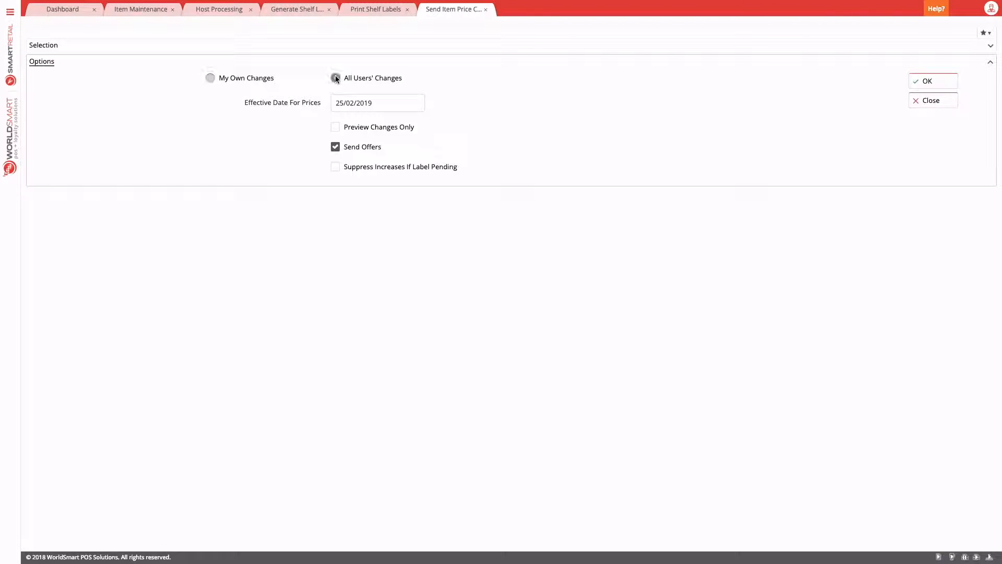
{"action": "left_click", "coordinate": [927, 81]}
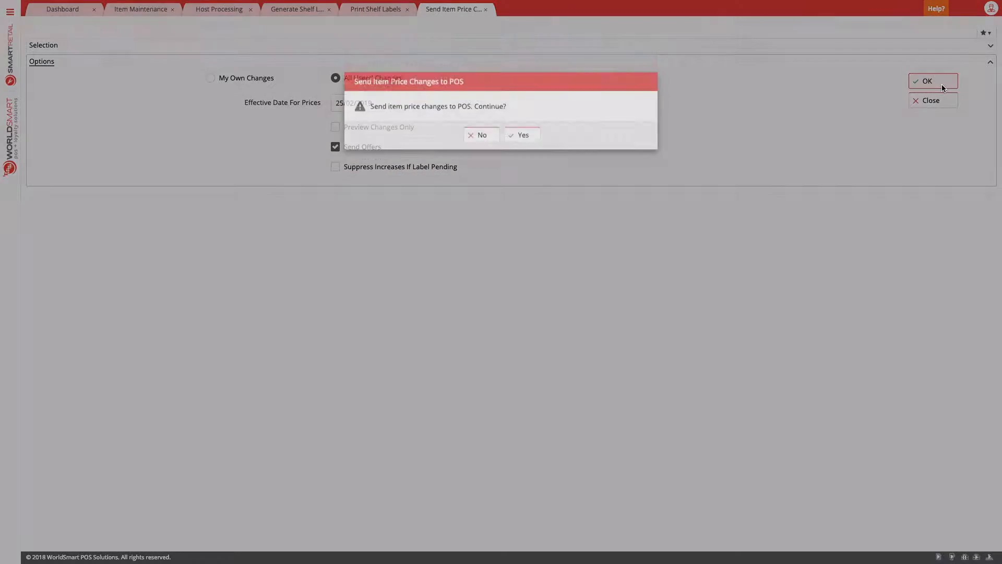
{"action": "left_click", "coordinate": [523, 135]}
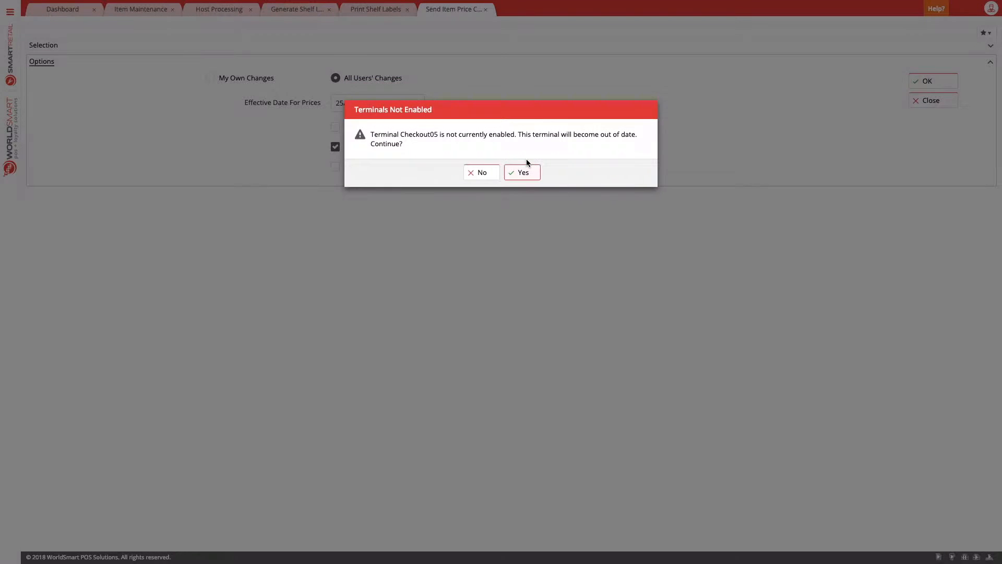
{"action": "left_click", "coordinate": [521, 171]}
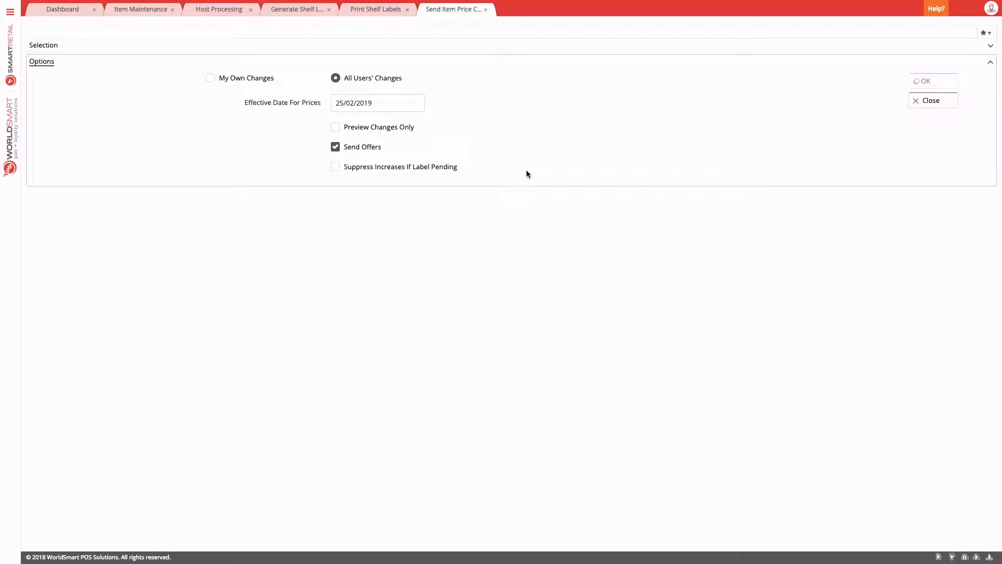
{"action": "left_click", "coordinate": [924, 80]}
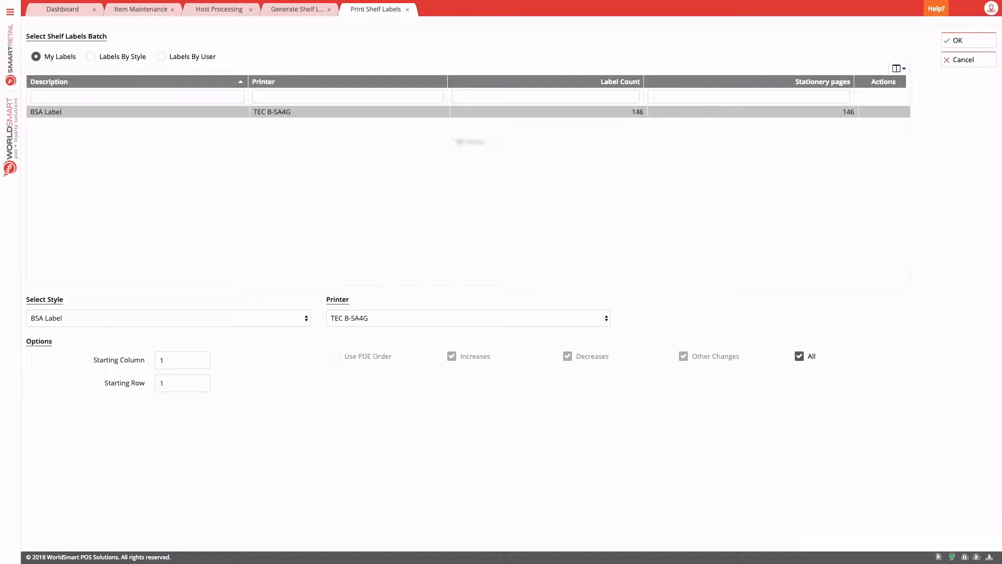
Step: Reopen the Metcash (Host - Grocery) host file preview on its Promotions list
{"action": "left_click", "coordinate": [220, 9]}
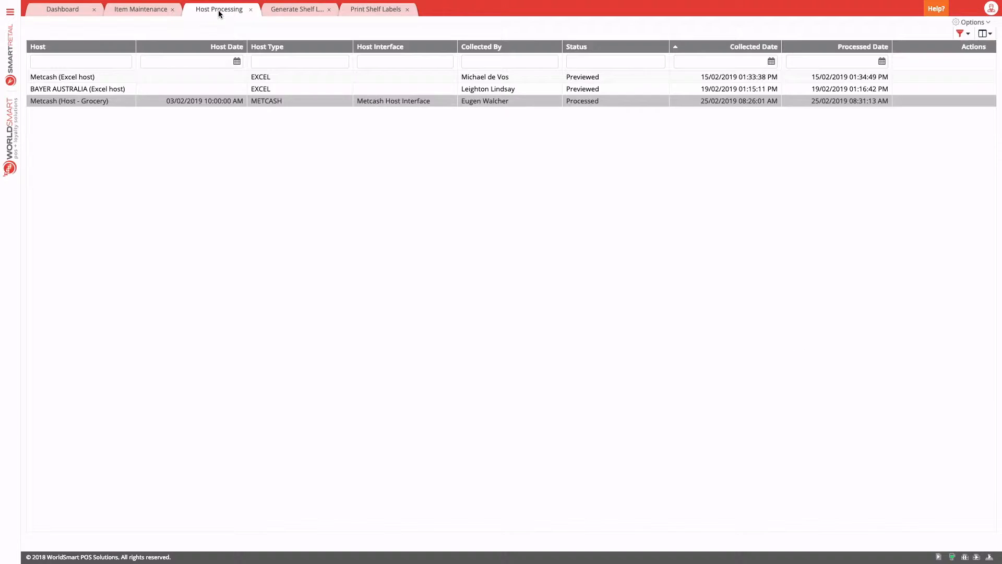
{"action": "mouse_move", "coordinate": [446, 105]}
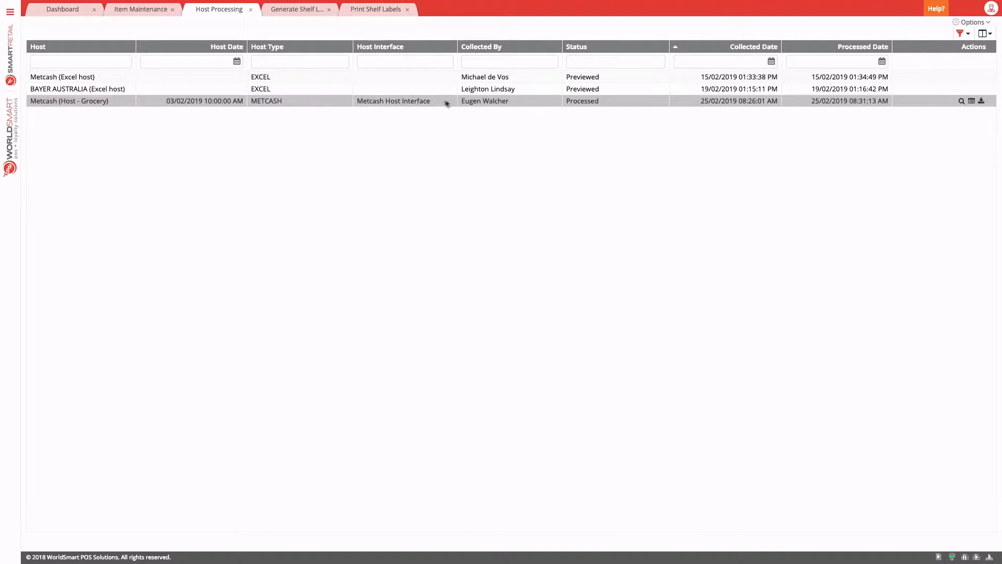
{"action": "left_click", "coordinate": [961, 100]}
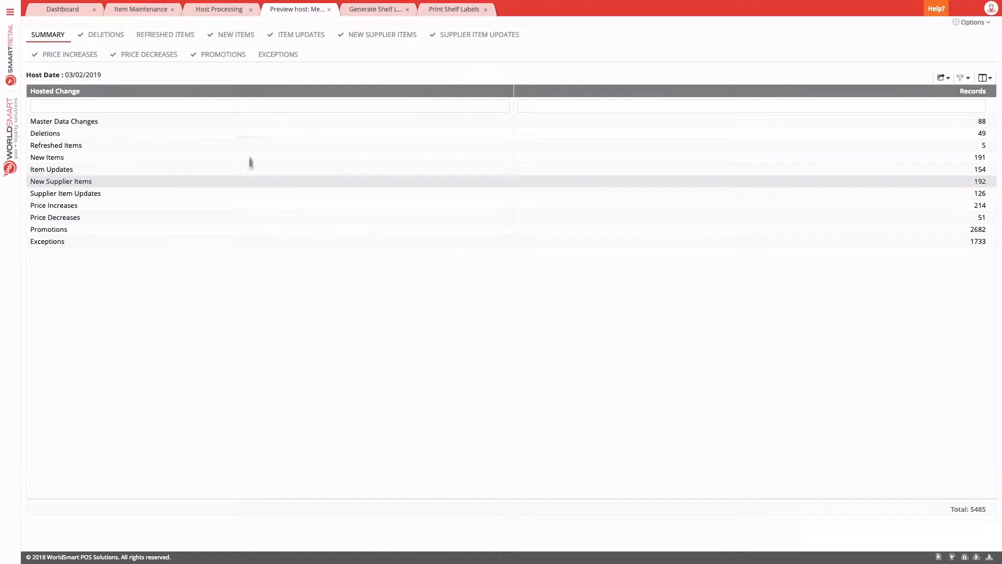
{"action": "left_click", "coordinate": [223, 54]}
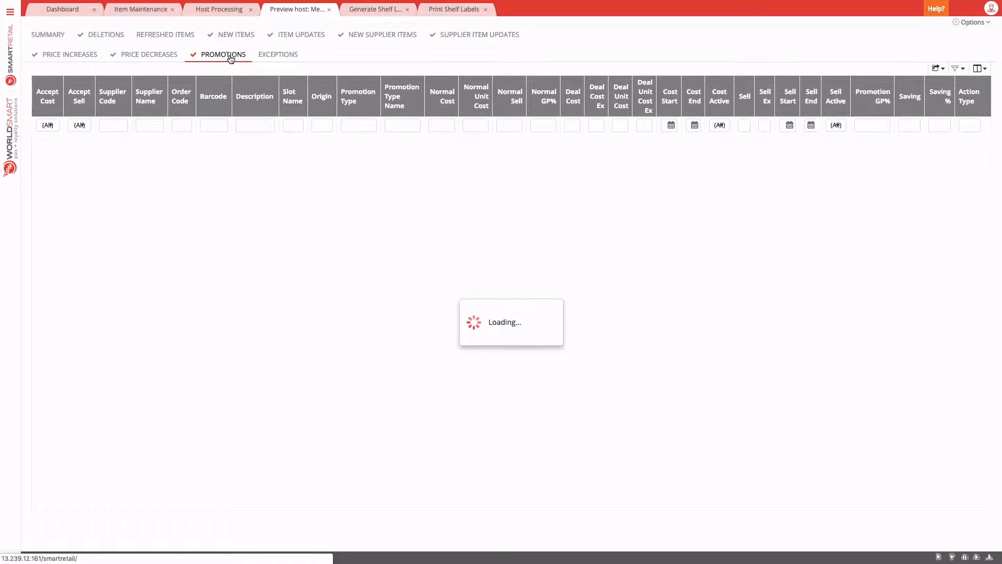
{"action": "left_click", "coordinate": [222, 54]}
{"action": "type", "text": "shelf talk"}
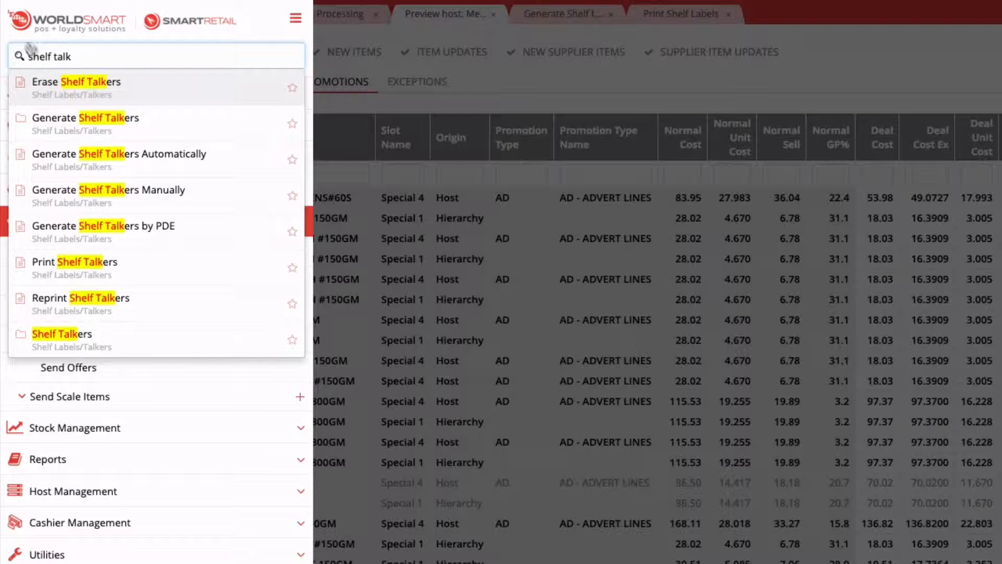
Step: Add A4P 3x3 Plain Talkers for specials, including pending ones, starting 27/02/2019
{"action": "left_click", "coordinate": [96, 117]}
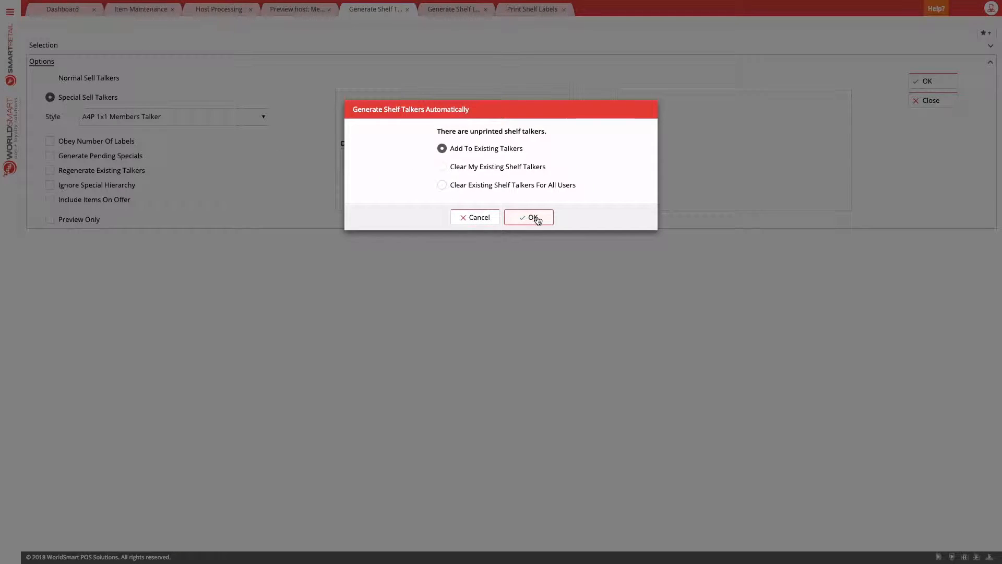
{"action": "left_click", "coordinate": [528, 217]}
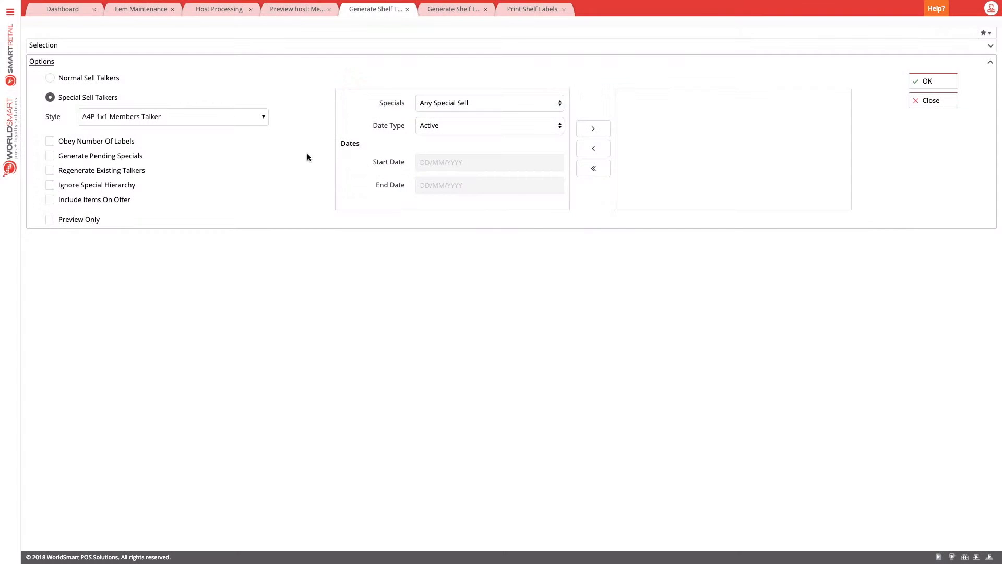
{"action": "left_click", "coordinate": [172, 117]}
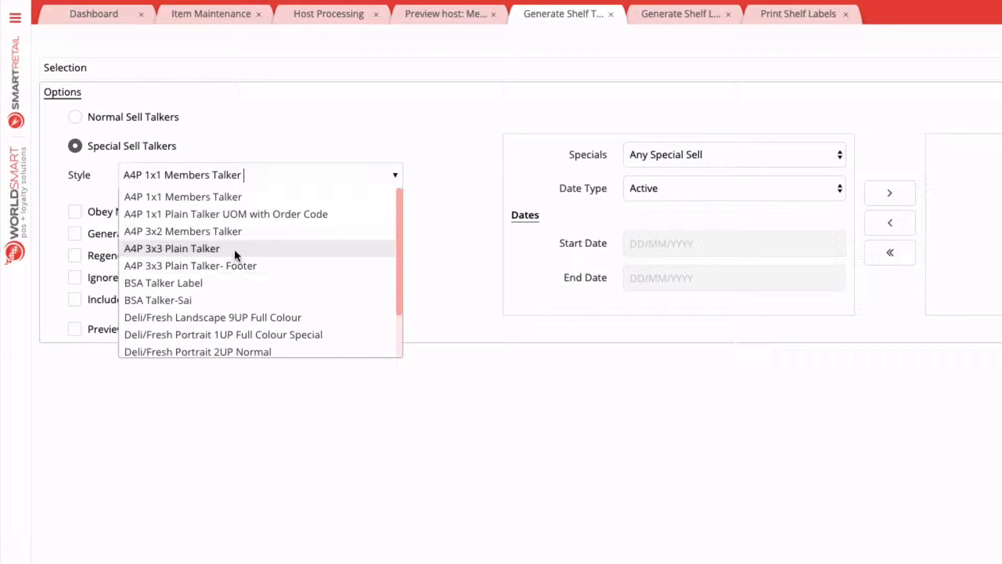
{"action": "left_click", "coordinate": [172, 248]}
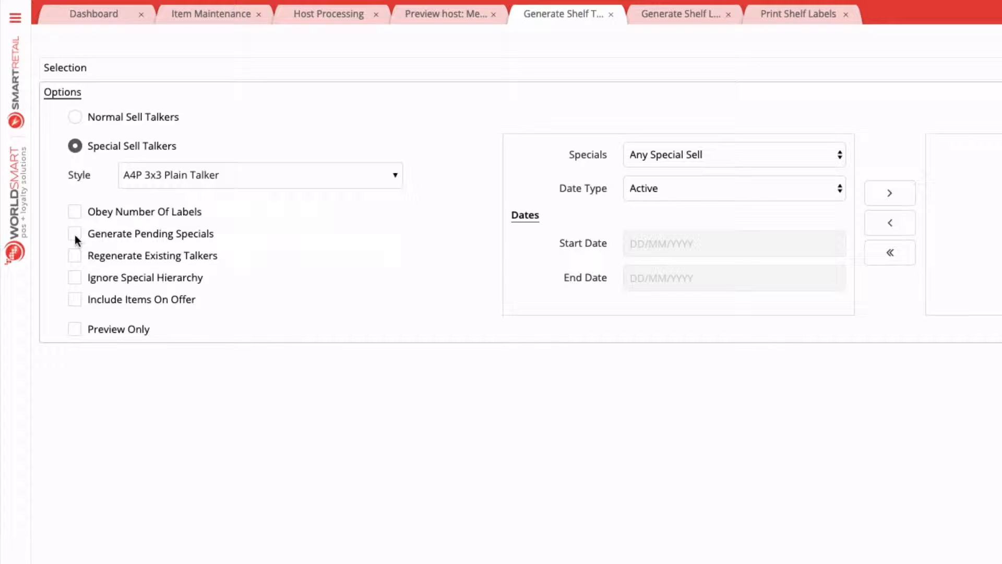
{"action": "left_click", "coordinate": [75, 233]}
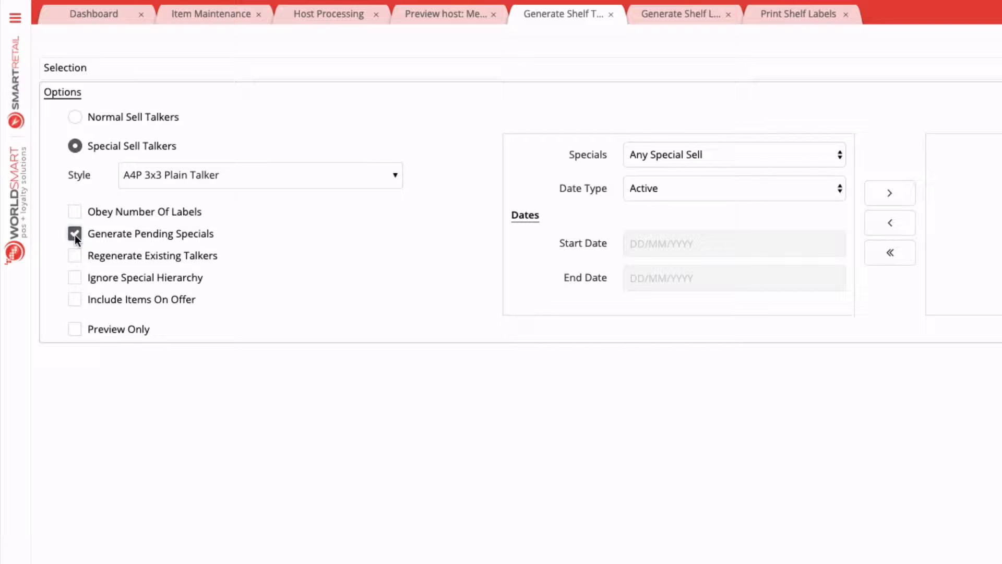
{"action": "left_click", "coordinate": [74, 234]}
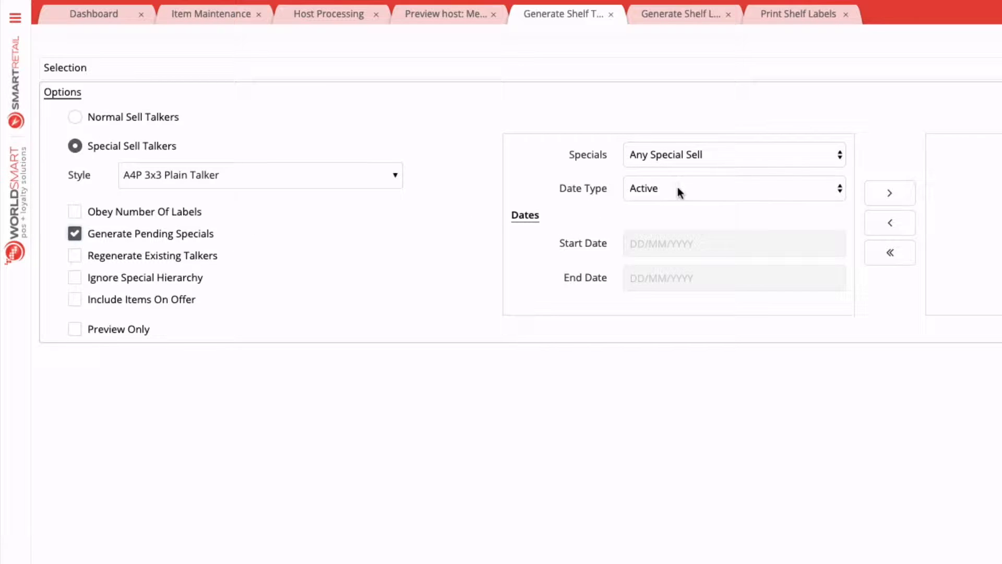
{"action": "left_click", "coordinate": [733, 188]}
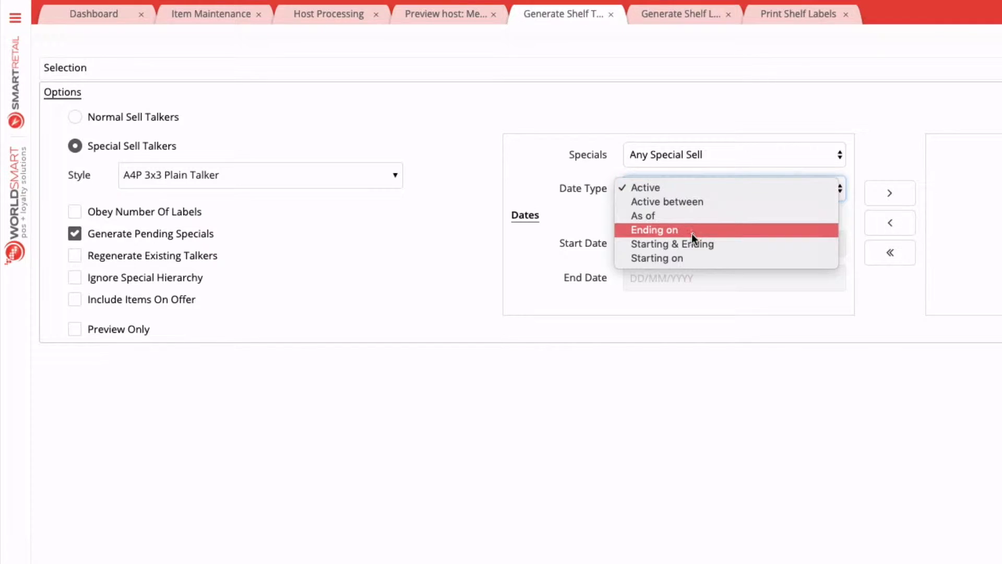
{"action": "left_click", "coordinate": [655, 258]}
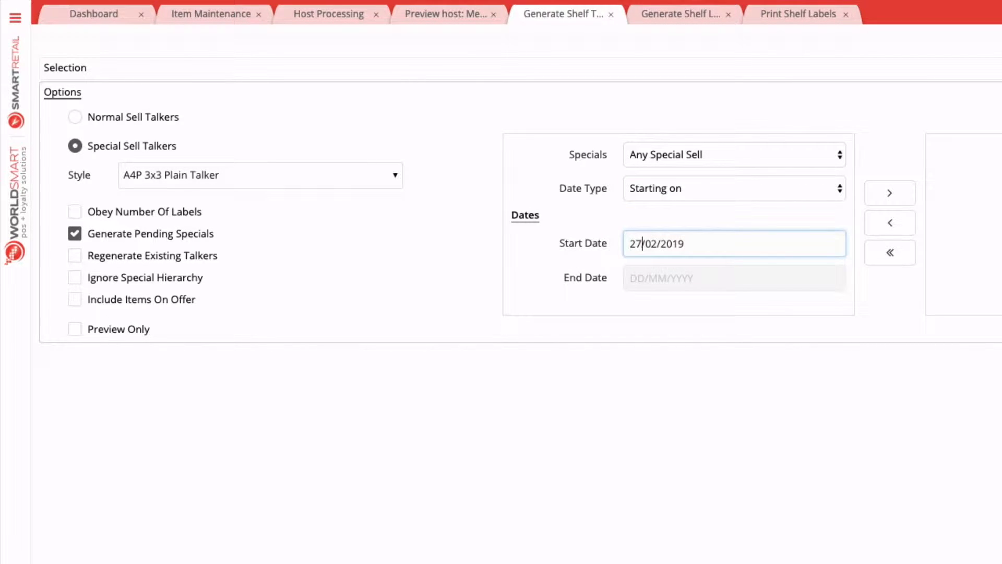
{"action": "left_click", "coordinate": [889, 193]}
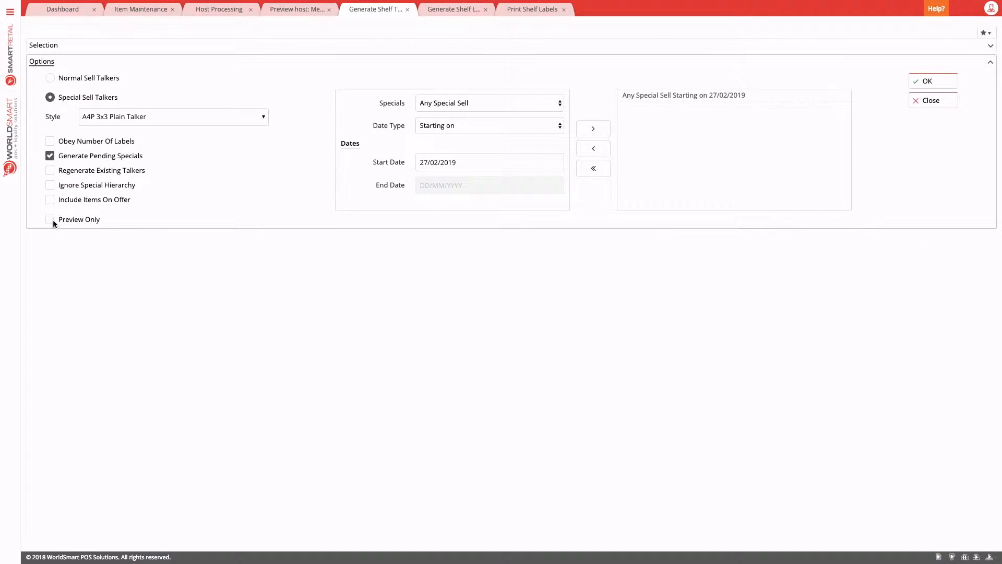
Step: Preview the shelf talkers for the 27/02/2019 specials without generating them
{"action": "left_click", "coordinate": [50, 219]}
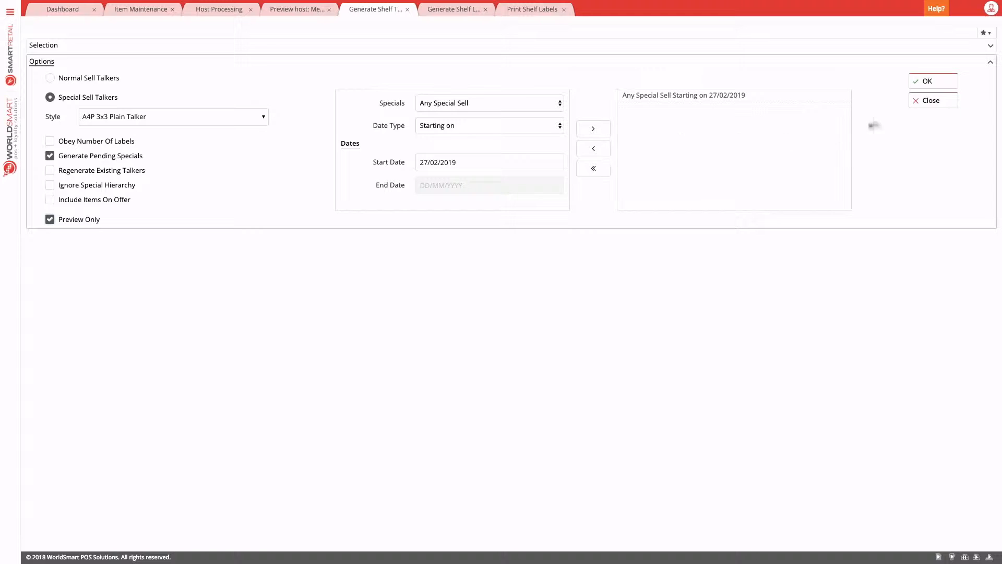
{"action": "left_click", "coordinate": [926, 81]}
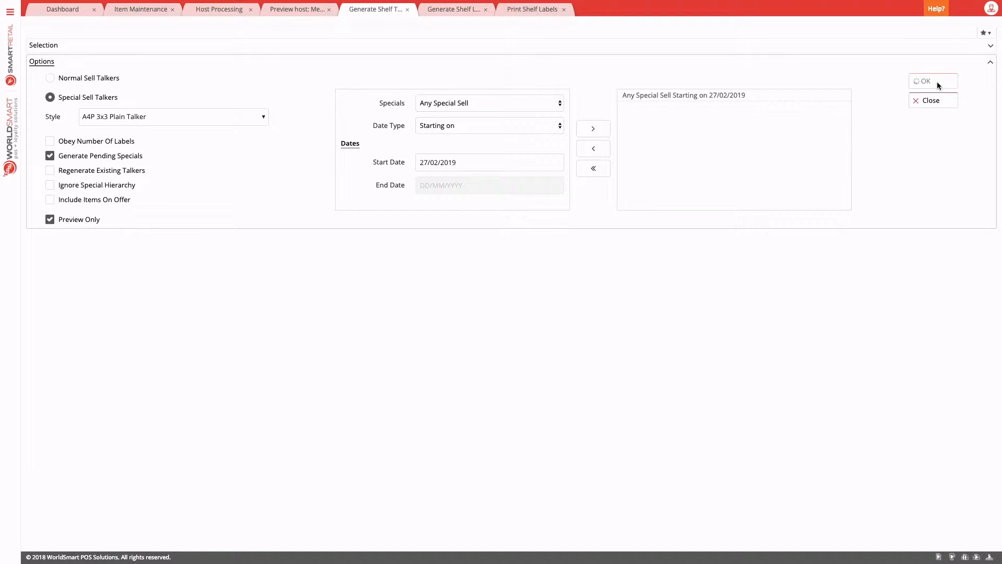
{"action": "left_click", "coordinate": [923, 81]}
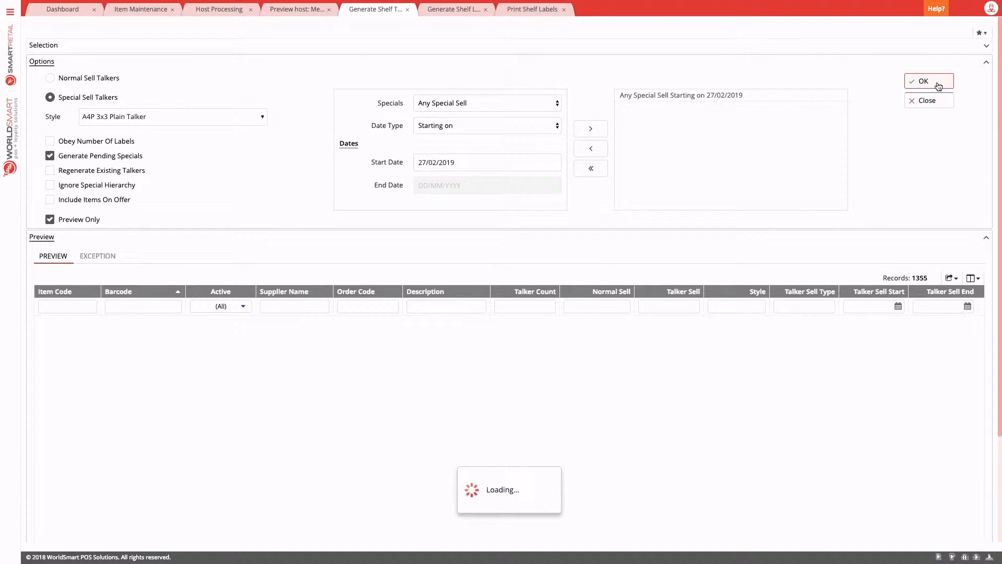
{"action": "left_click", "coordinate": [928, 80]}
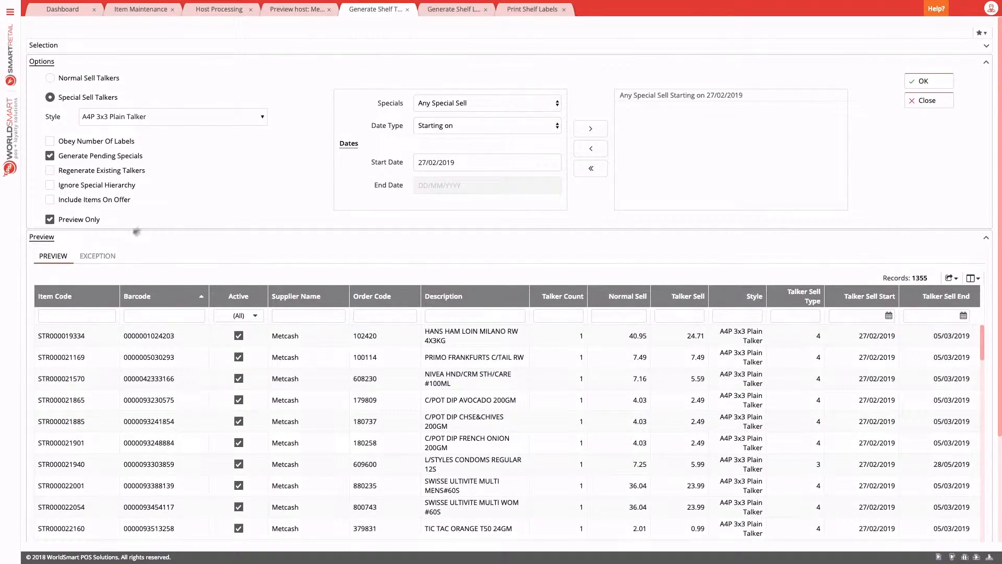
Step: Generate the 1501 shelf talkers for real and confirm printing them
{"action": "left_click", "coordinate": [50, 220]}
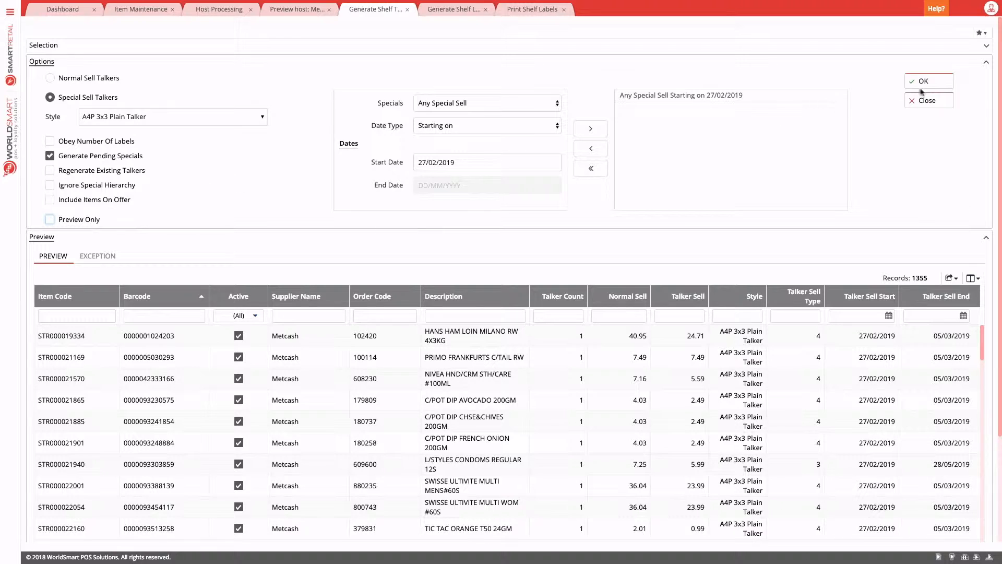
{"action": "left_click", "coordinate": [924, 80]}
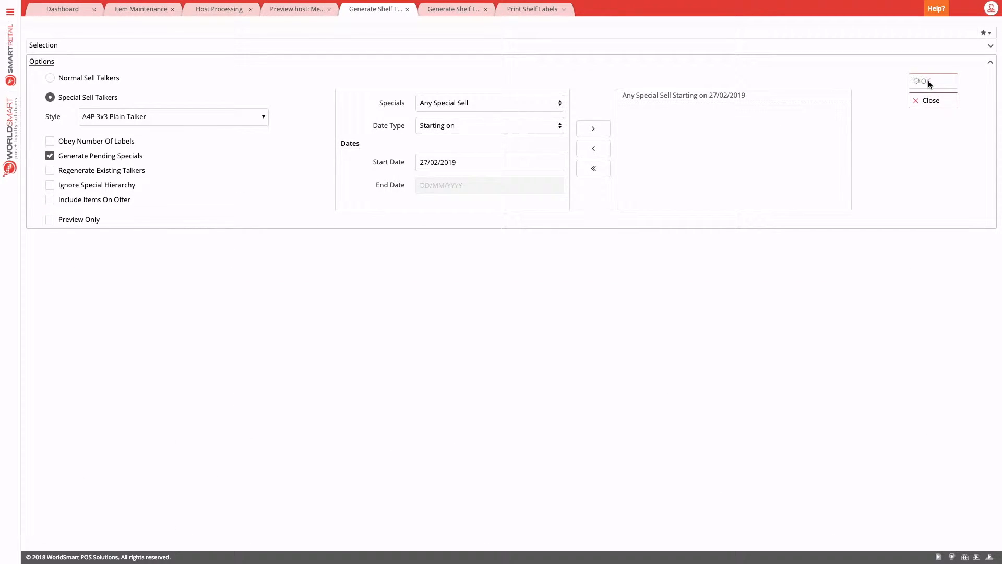
{"action": "left_click", "coordinate": [927, 80]}
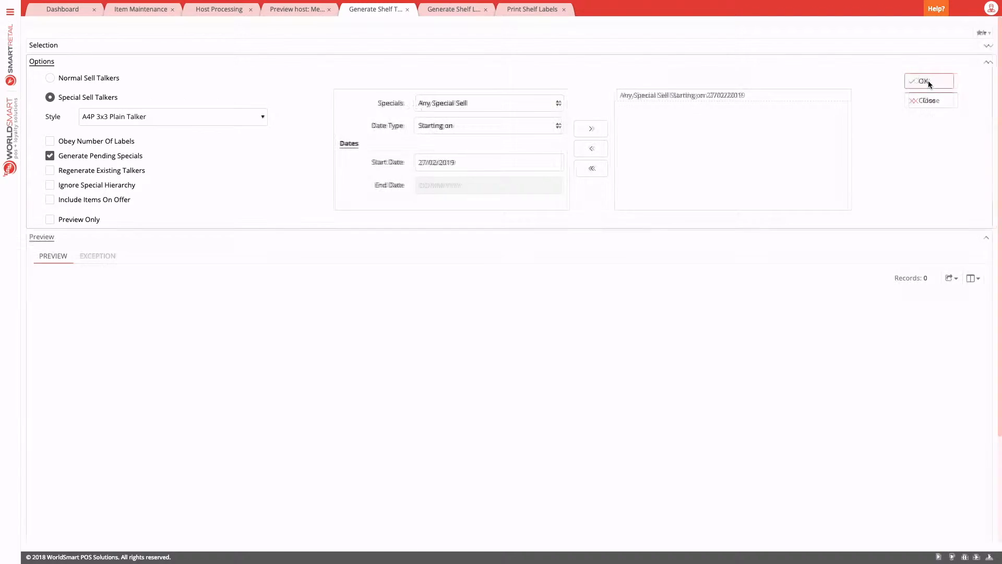
{"action": "left_click", "coordinate": [923, 81]}
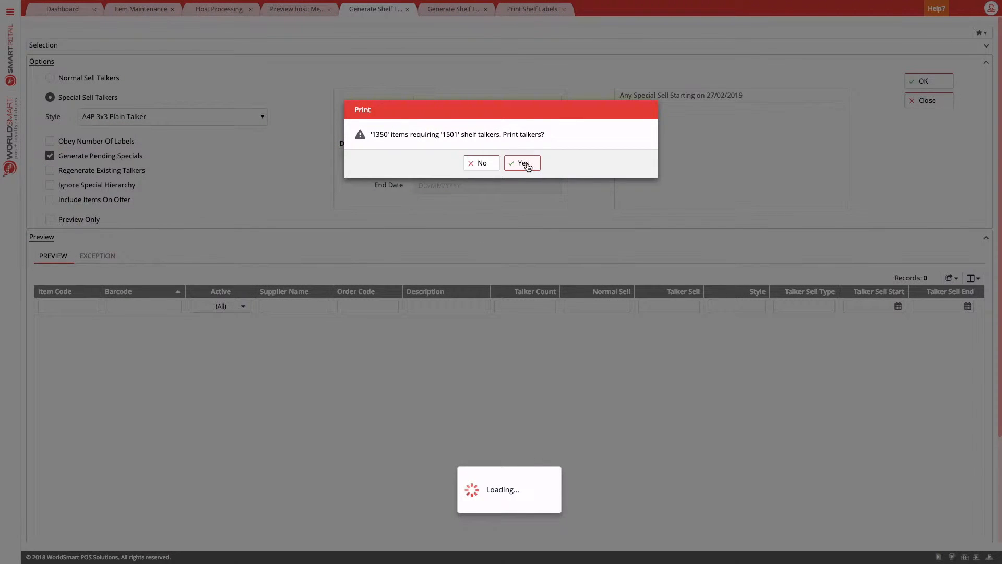
{"action": "left_click", "coordinate": [522, 162]}
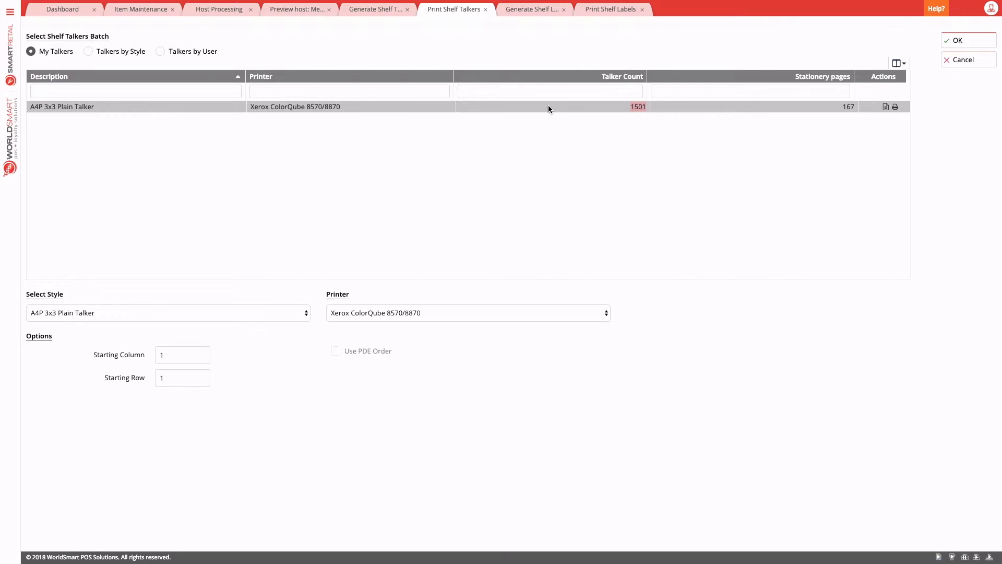
Step: Open the A4P 3x3 Plain Talker batch of 1501 talkers in print preview
{"action": "left_click", "coordinate": [957, 40]}
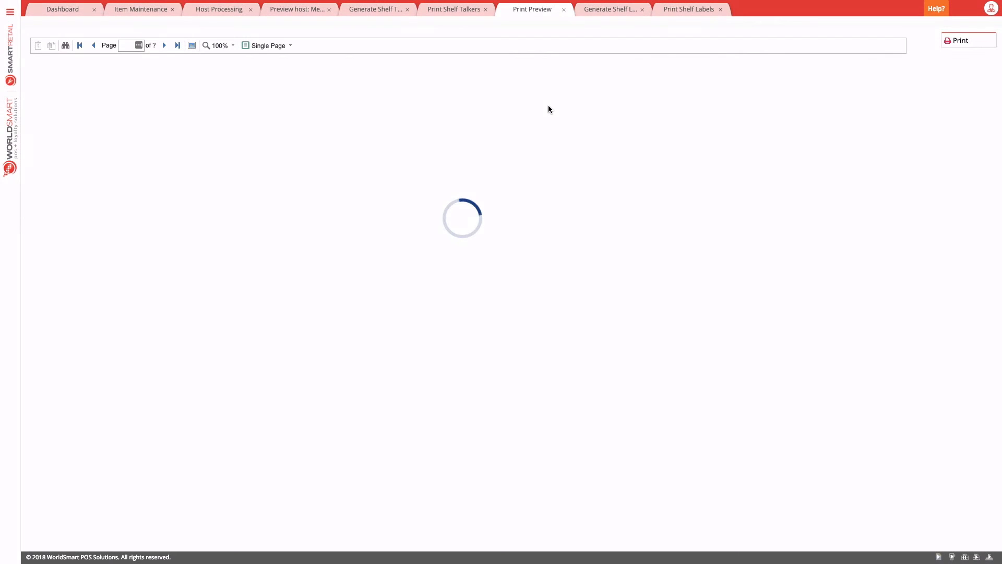